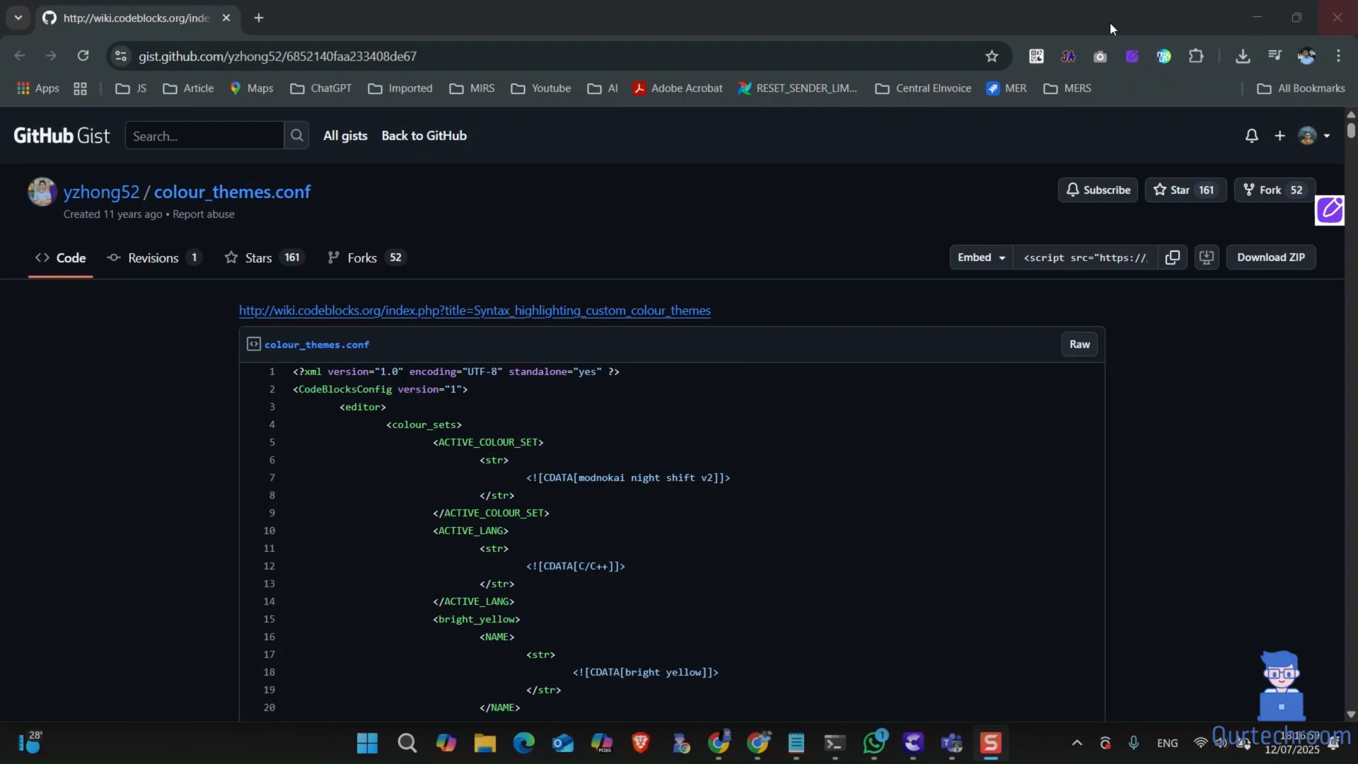
# Step: Download the colour_themes.conf gist as a ZIP and confirm it in Chrome's downloads
pyautogui.click(286, 57)
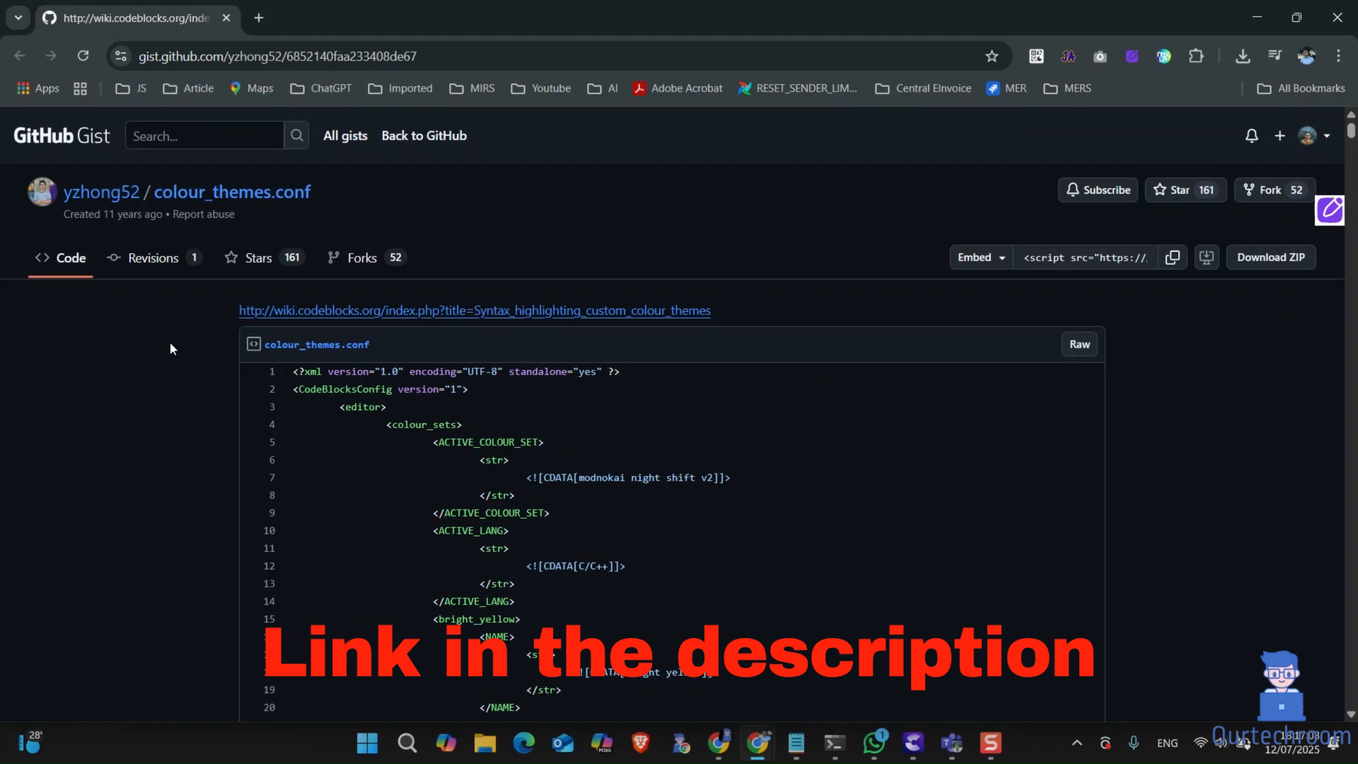
pyautogui.moveTo(1167, 277)
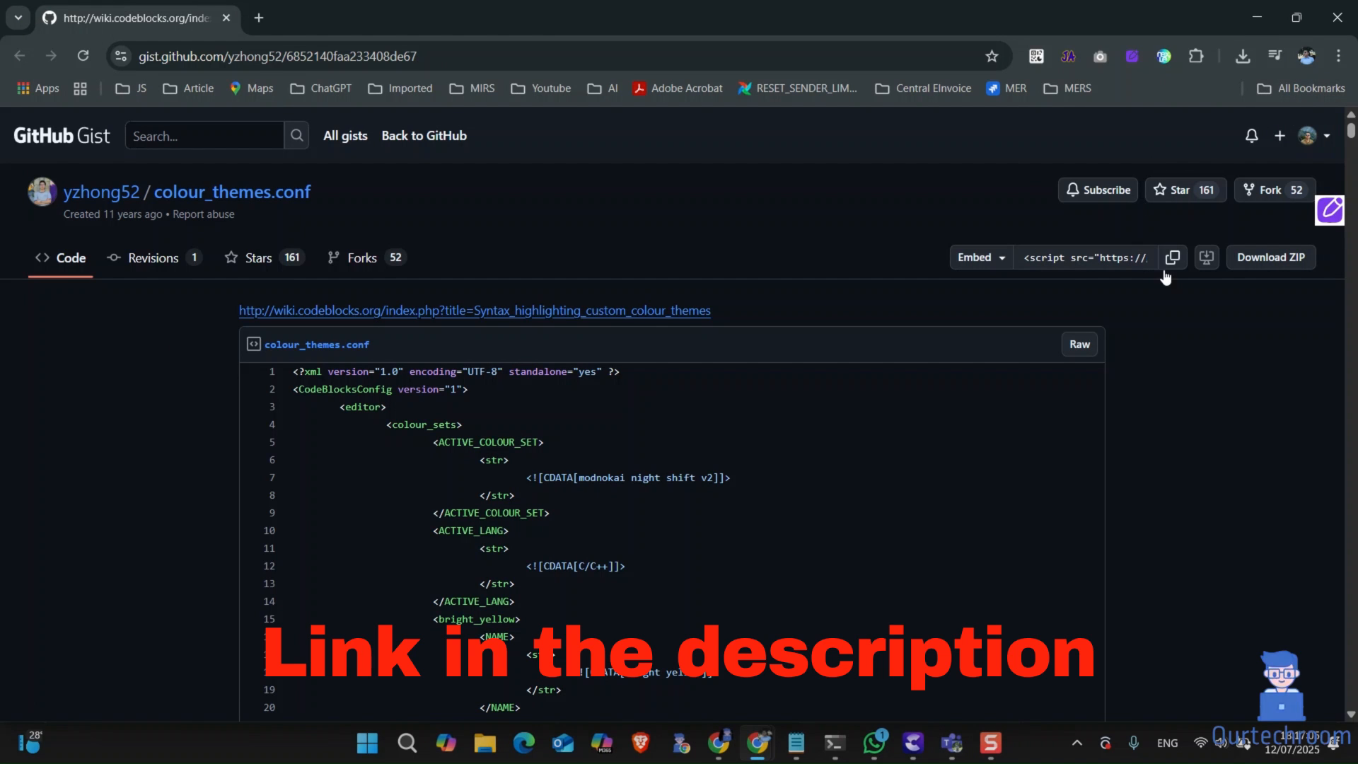
pyautogui.moveTo(1270, 258)
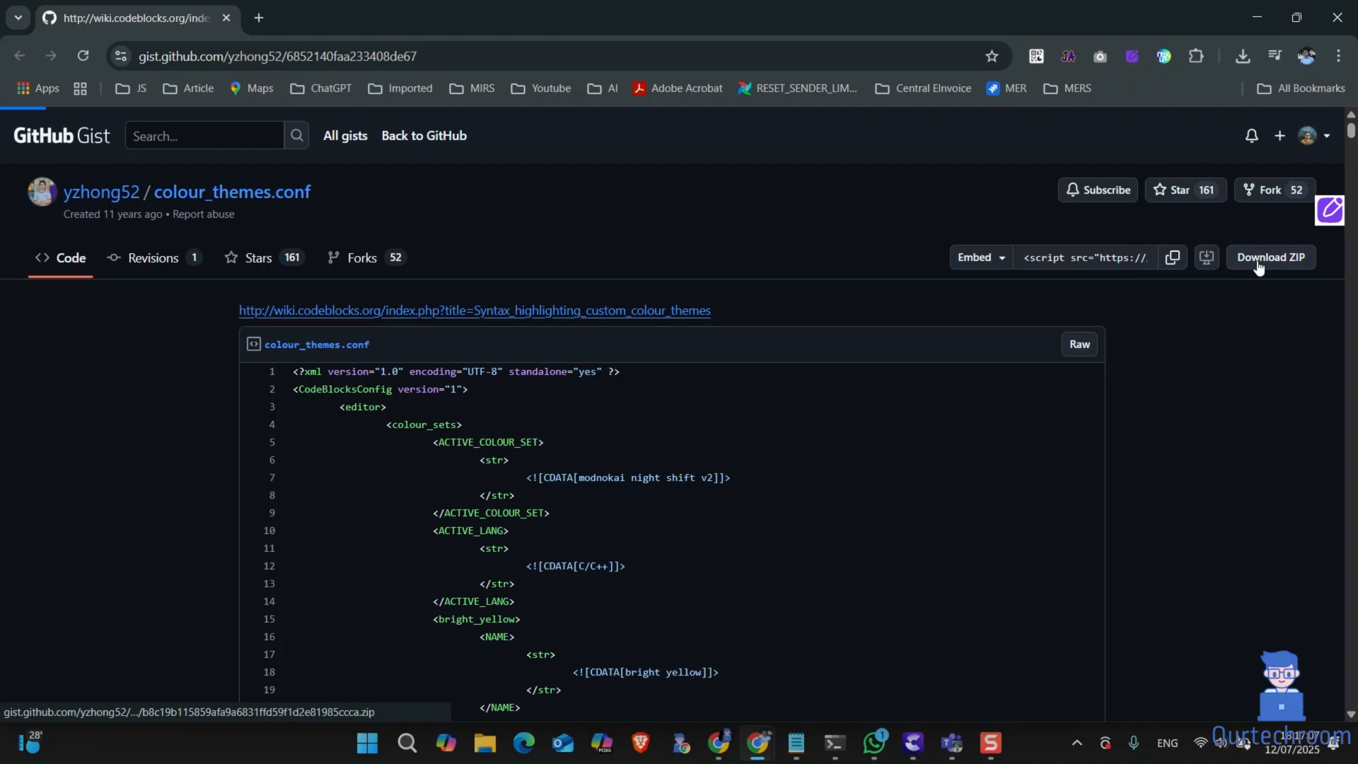
pyautogui.click(1270, 257)
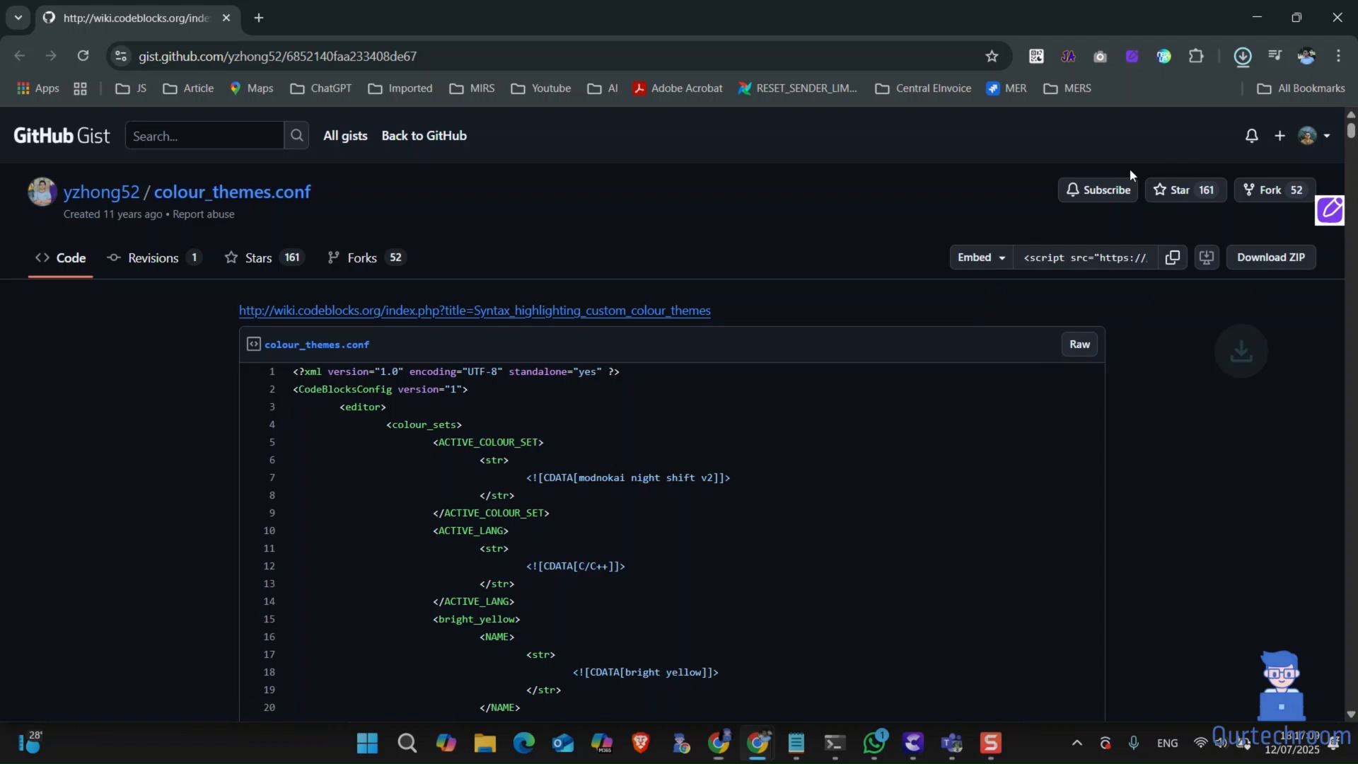
pyautogui.click(1242, 55)
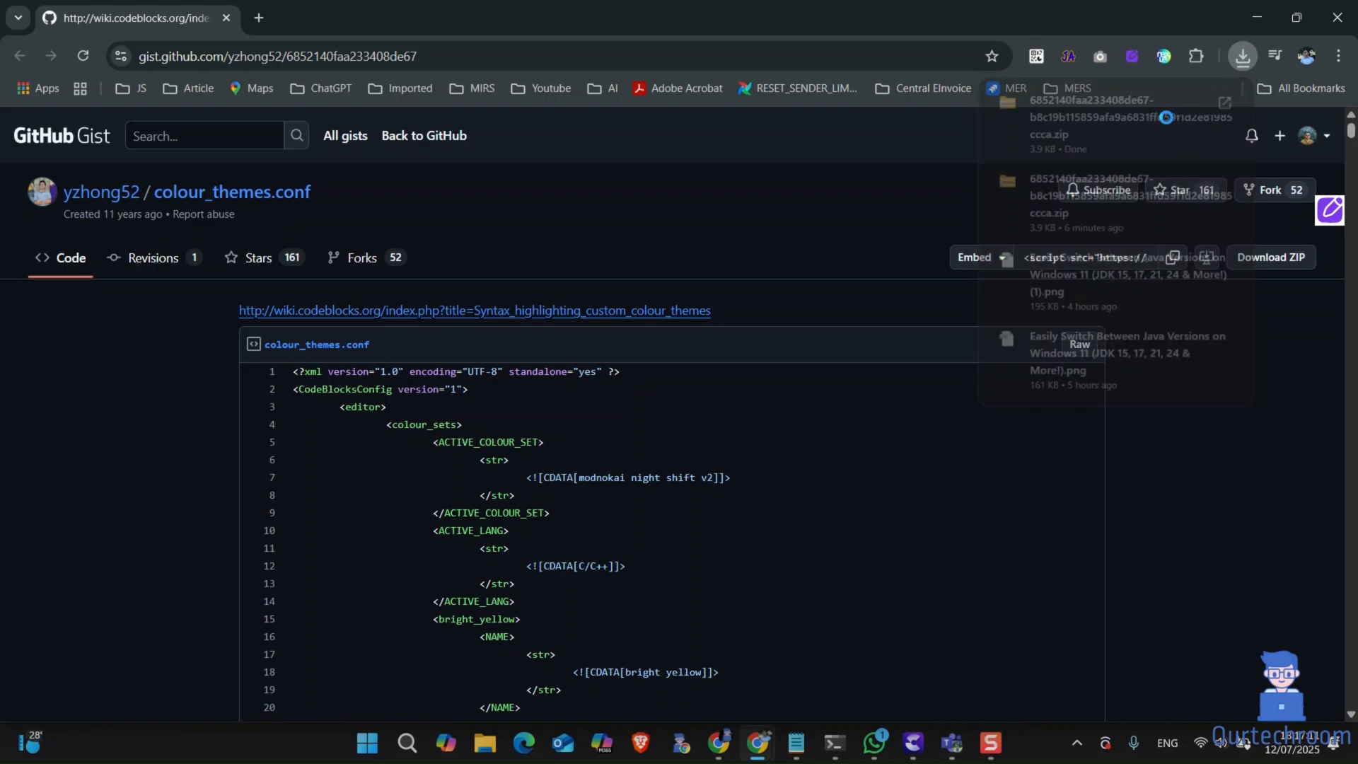
# Step: Extract the gist ZIP and open the extracted folder holding colour_themes.conf
pyautogui.rightClick(578, 169)
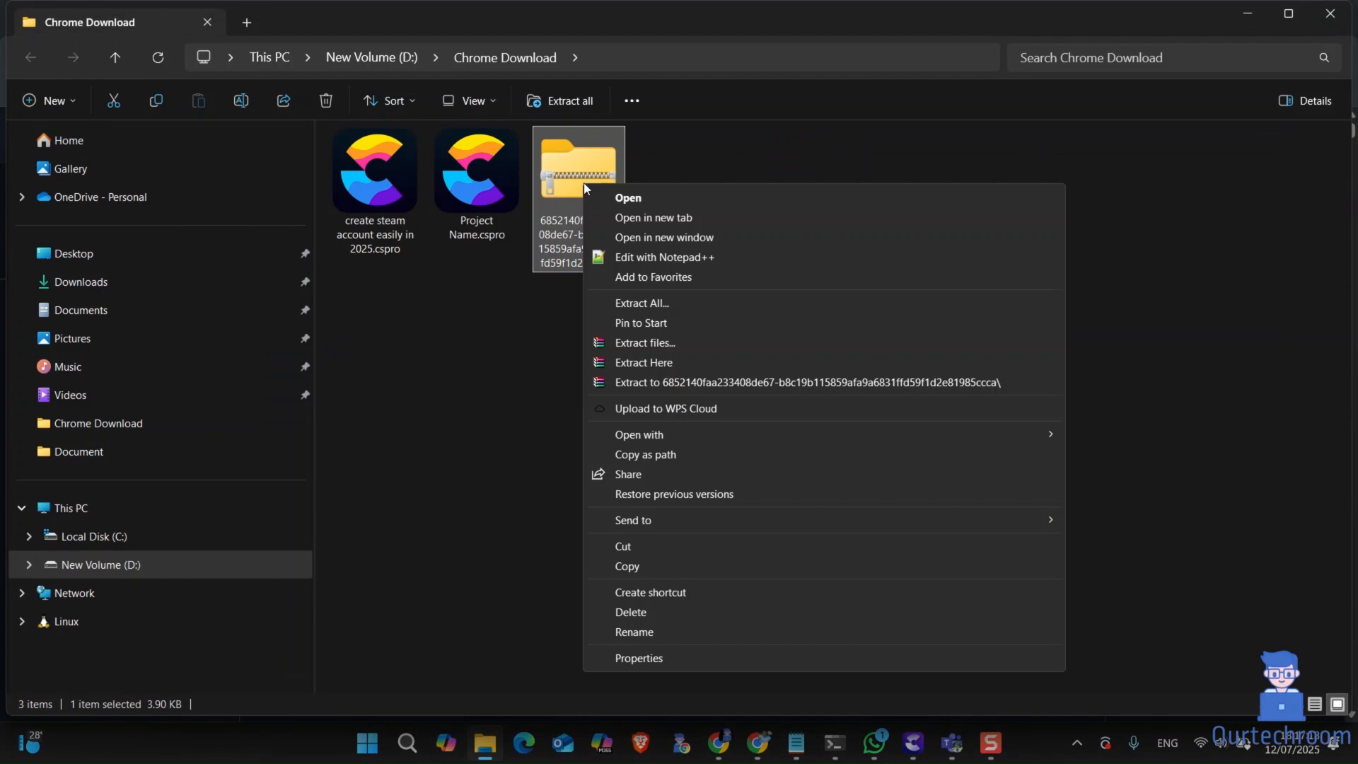
pyautogui.moveTo(641, 306)
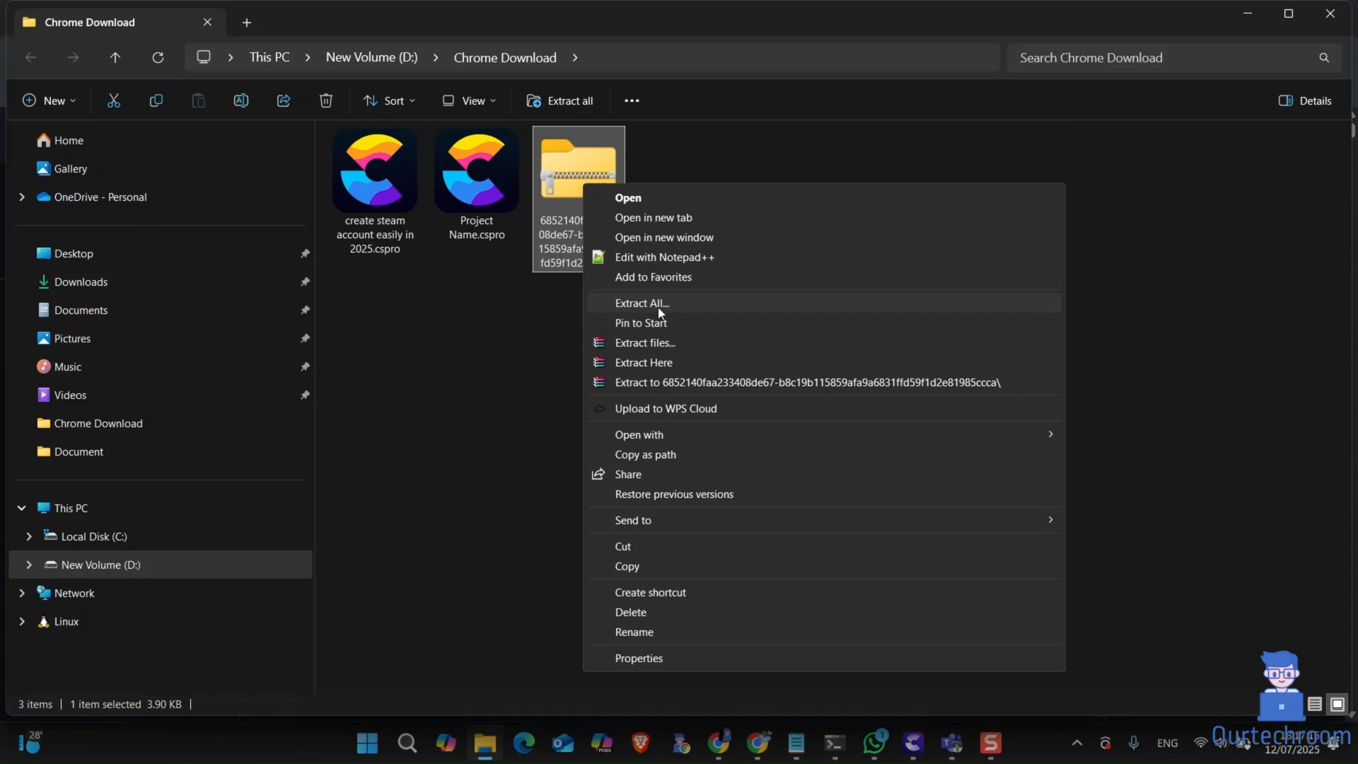
pyautogui.click(641, 303)
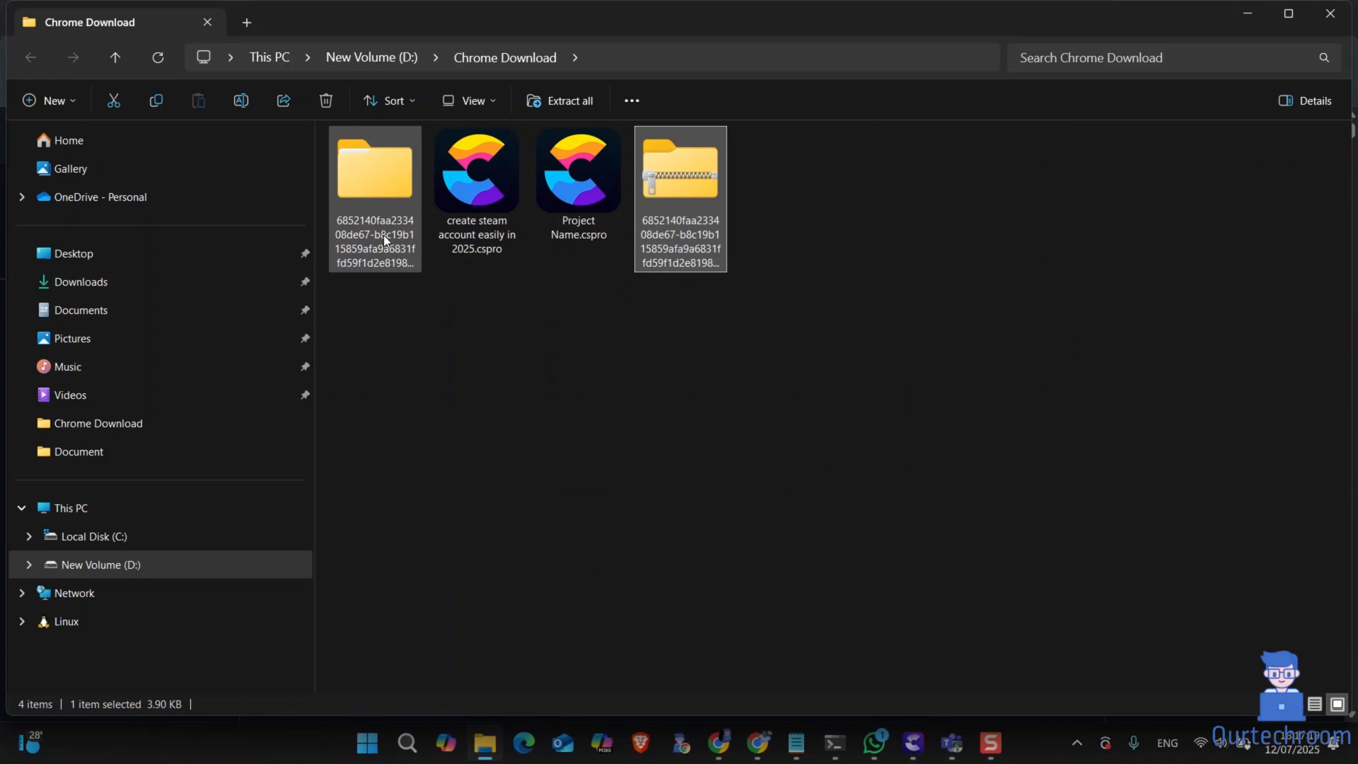
pyautogui.doubleClick(374, 169)
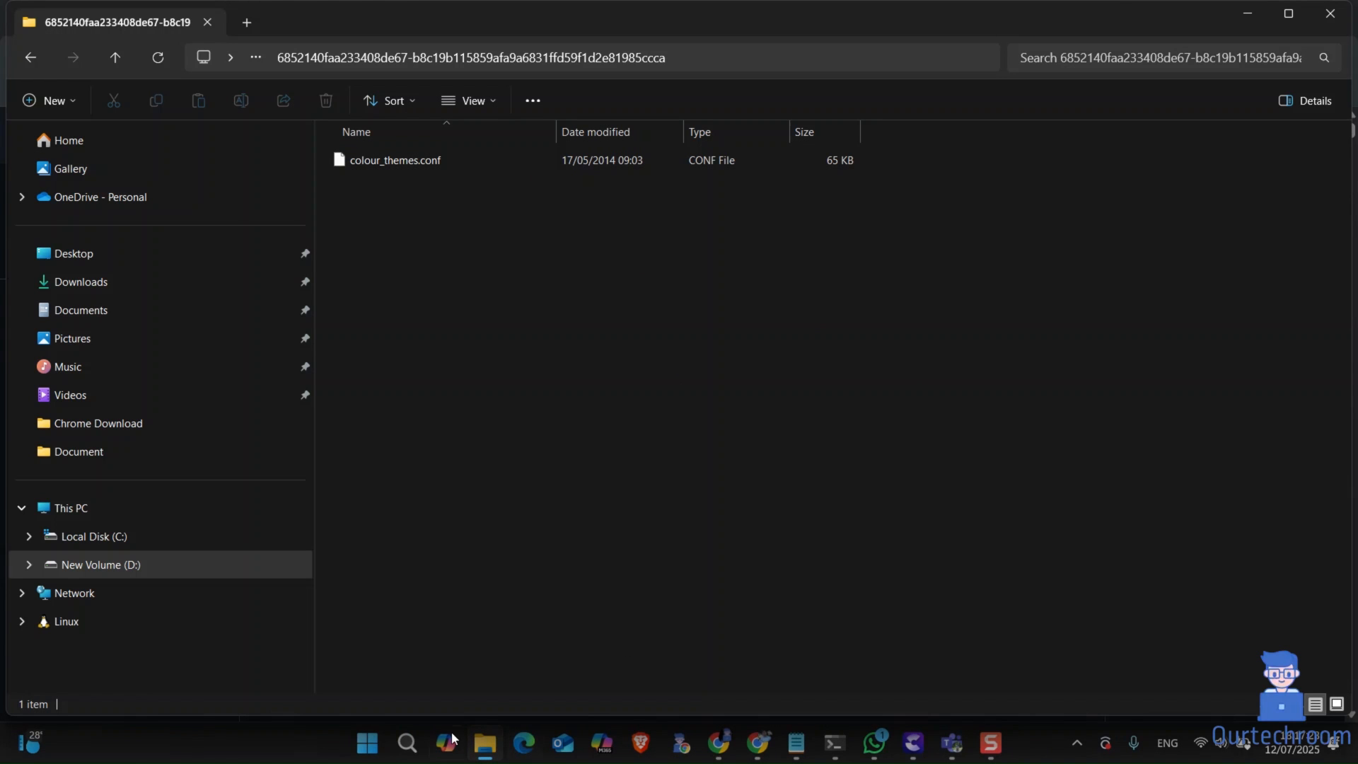
# Step: Search Windows for 'codeblock' and launch CodeBlocks Share Config
pyautogui.click(405, 749)
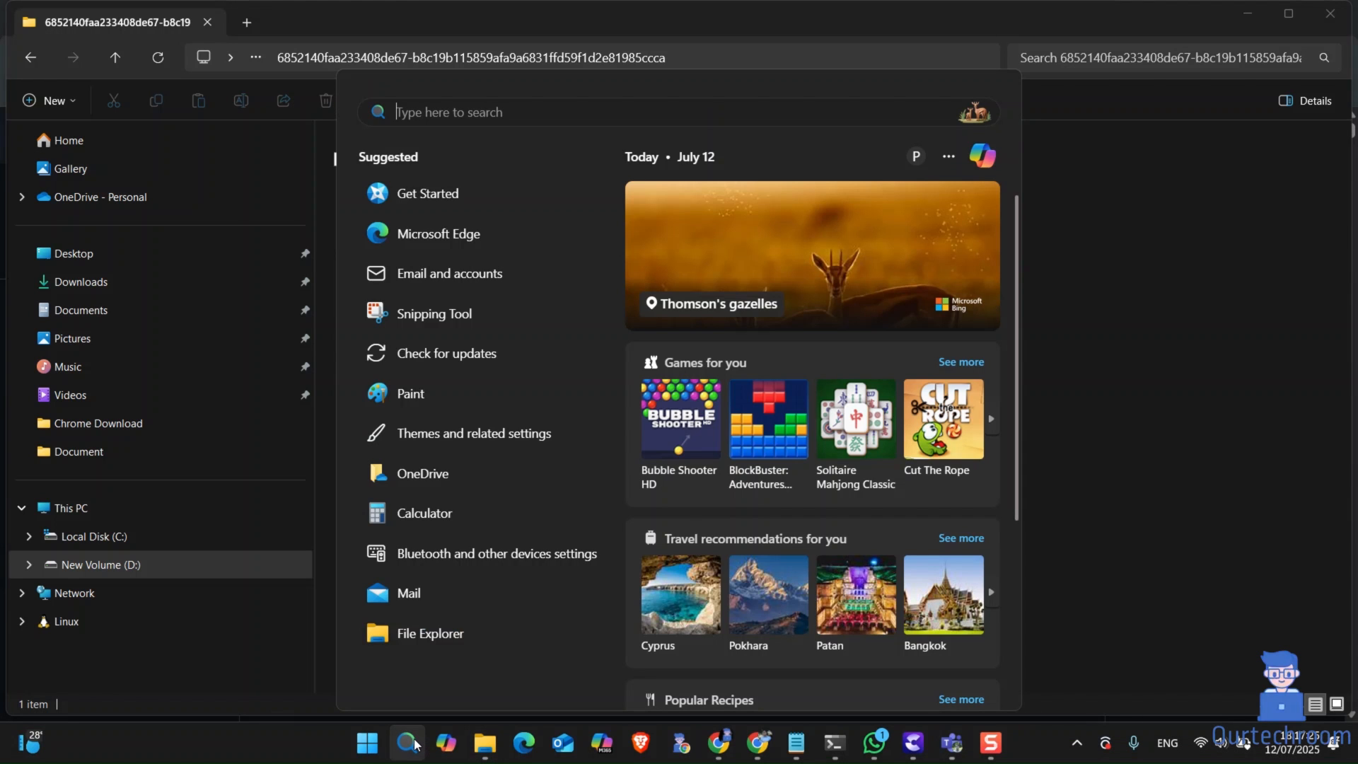
pyautogui.write('code bloc')
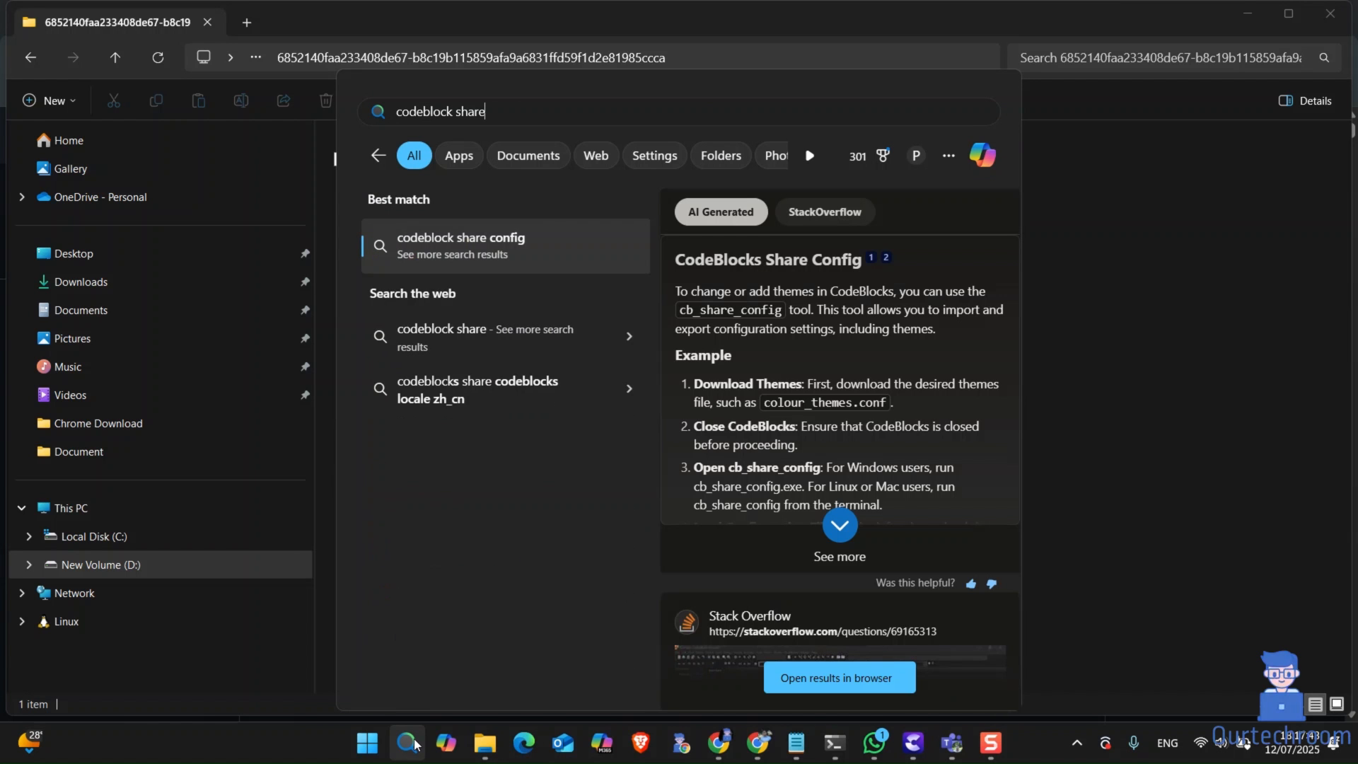
pyautogui.write('codeblock')
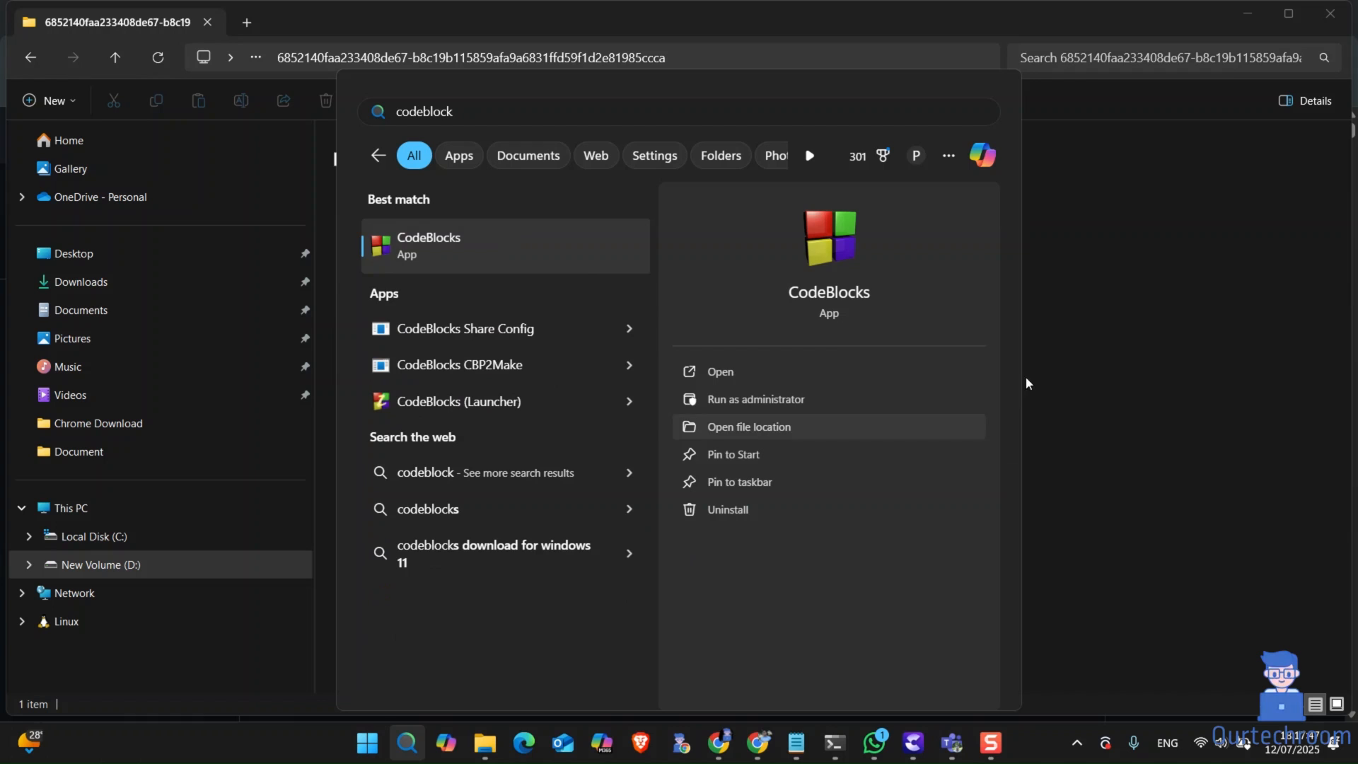
pyautogui.click(463, 328)
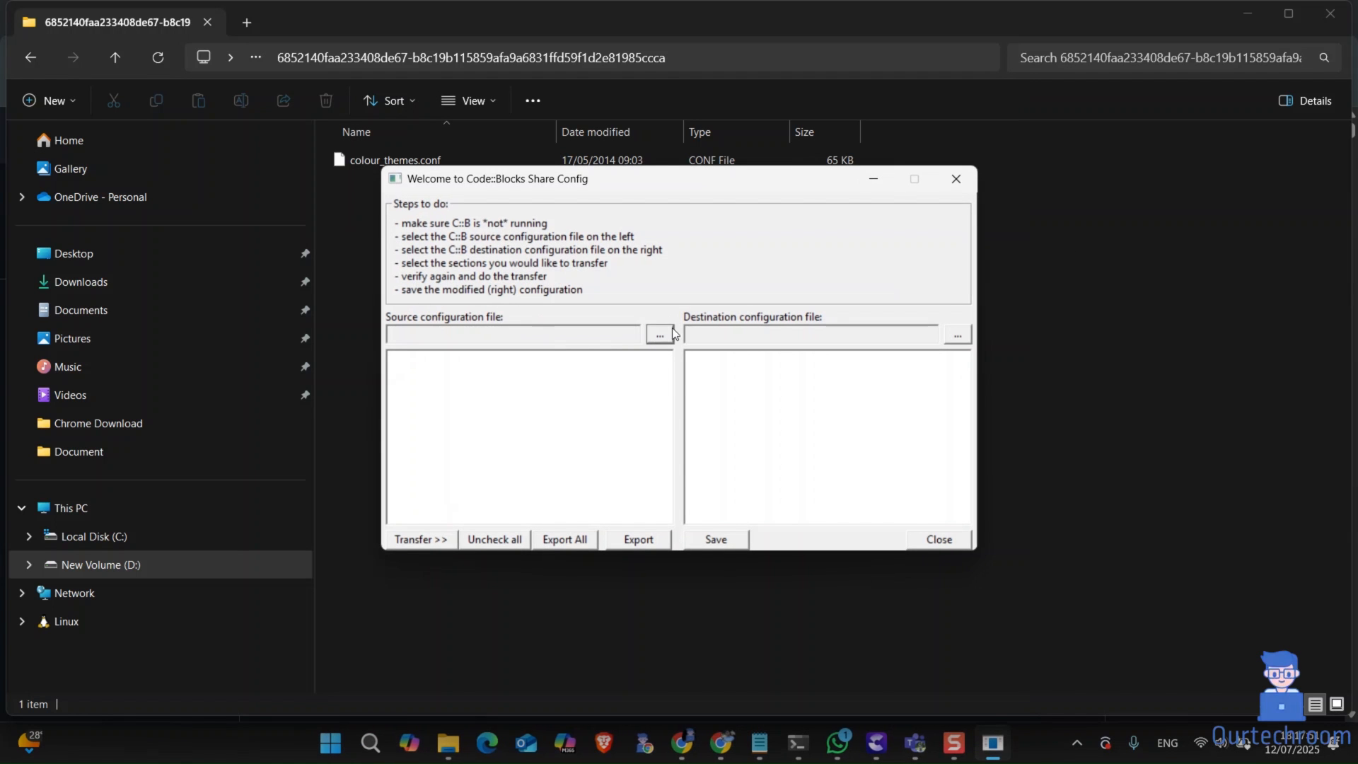
# Step: Browse to C:\Users\ASUS and turn on showing hidden items
pyautogui.click(938, 540)
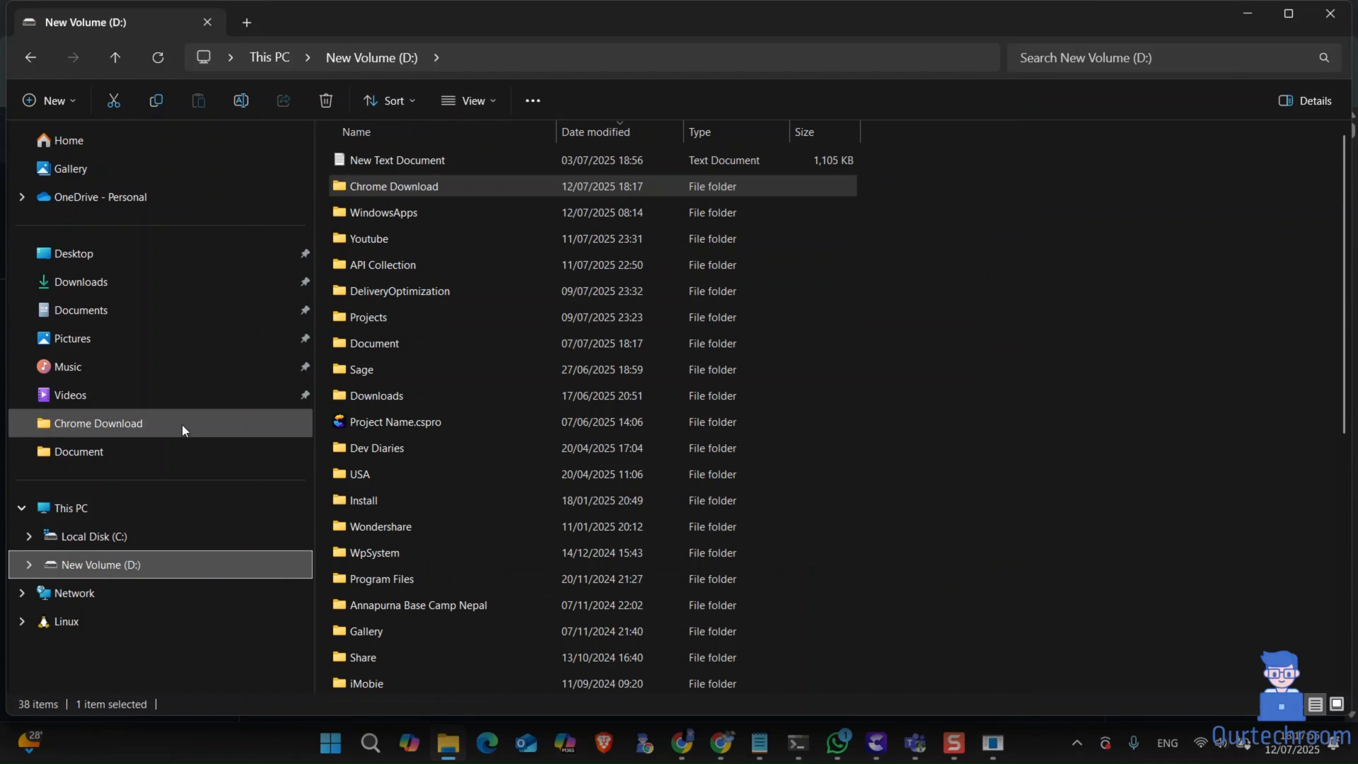
pyautogui.click(94, 536)
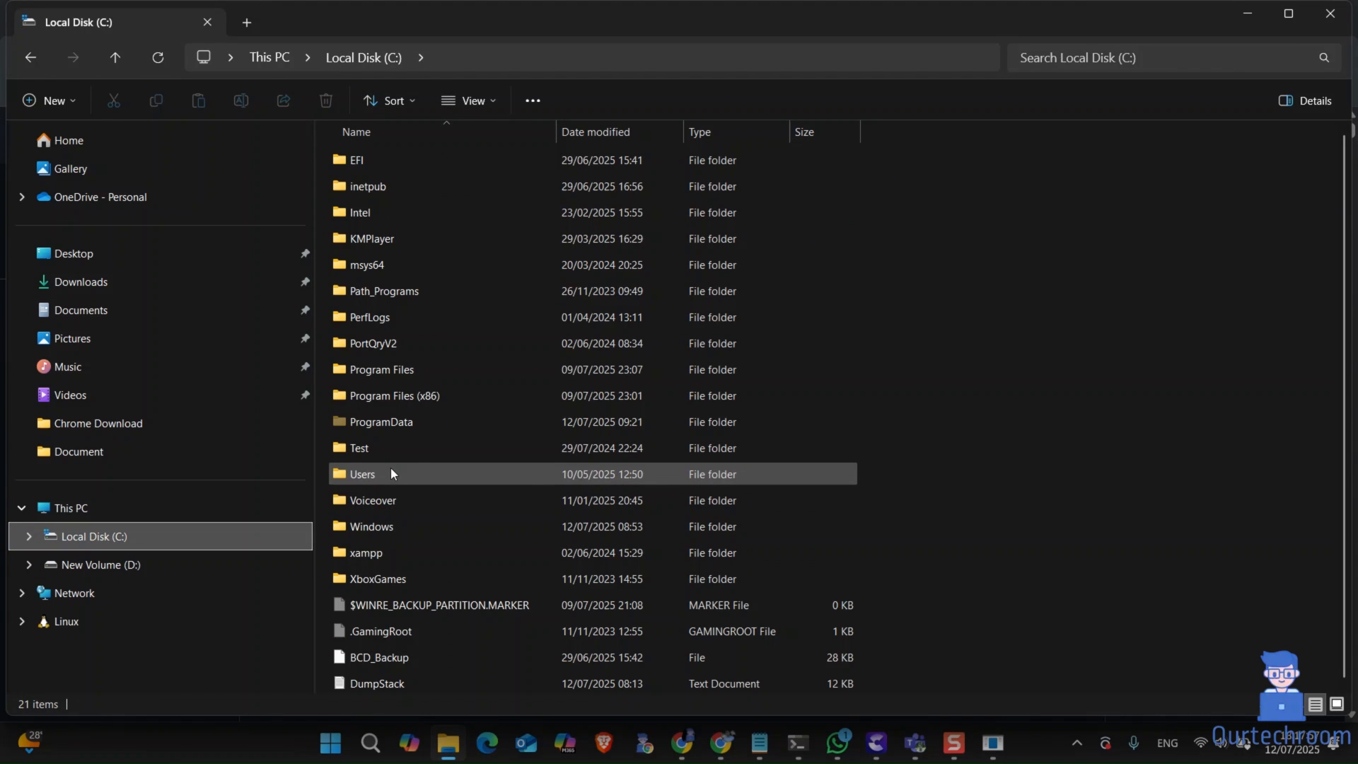
pyautogui.doubleClick(362, 474)
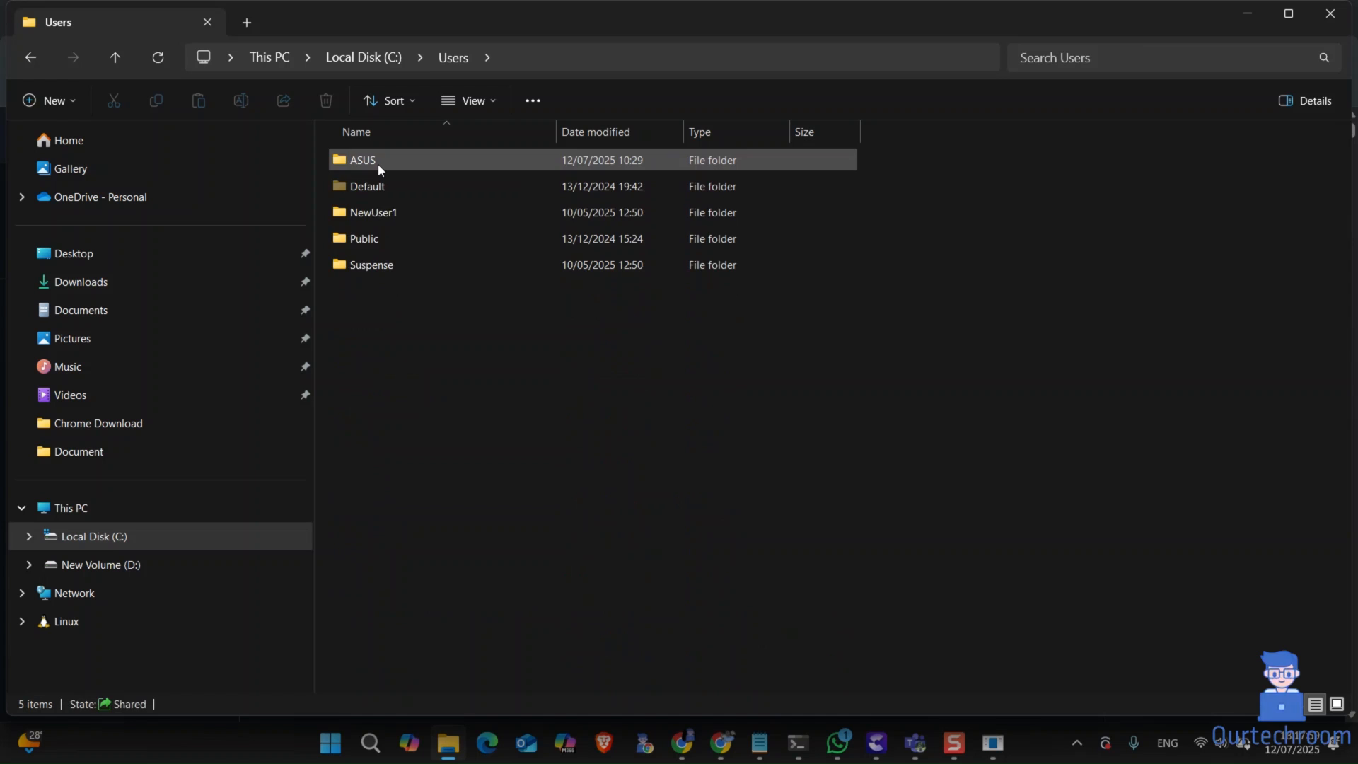
pyautogui.doubleClick(363, 161)
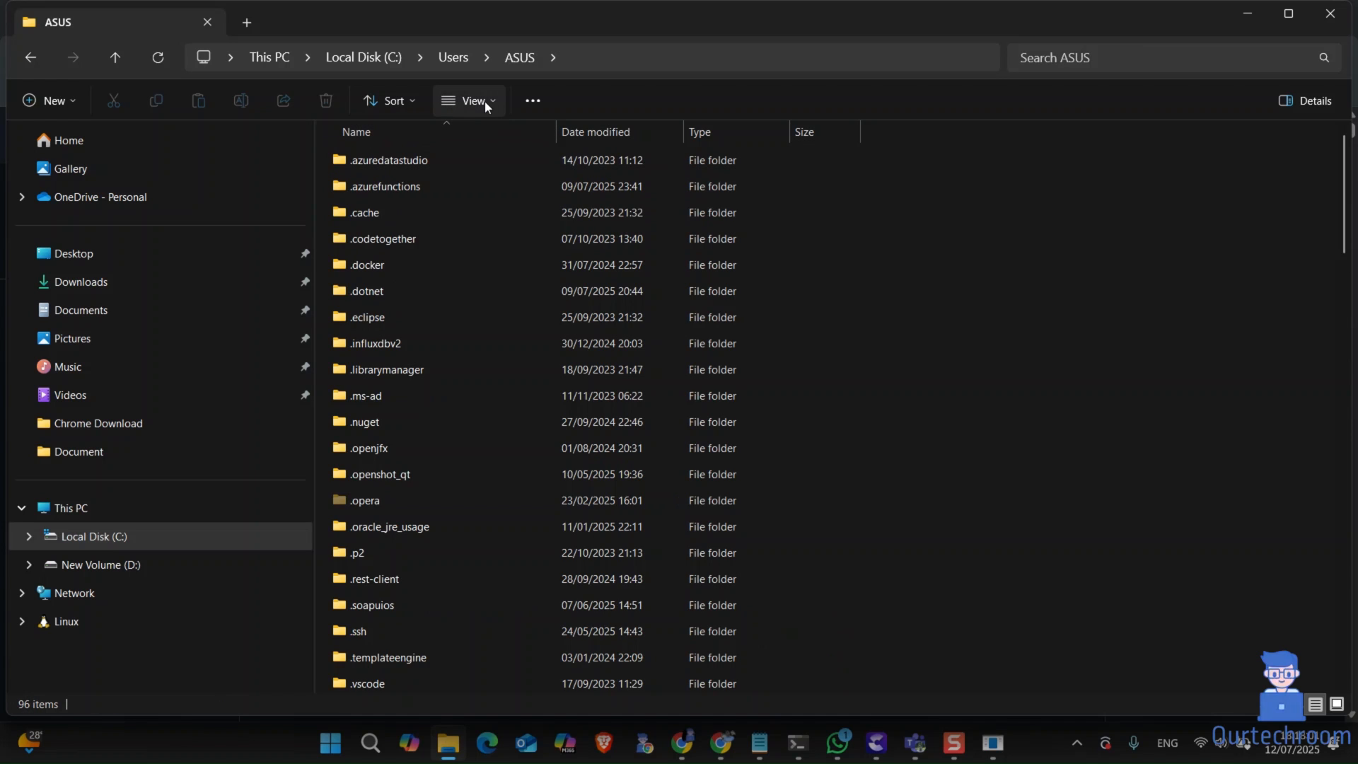
pyautogui.click(468, 101)
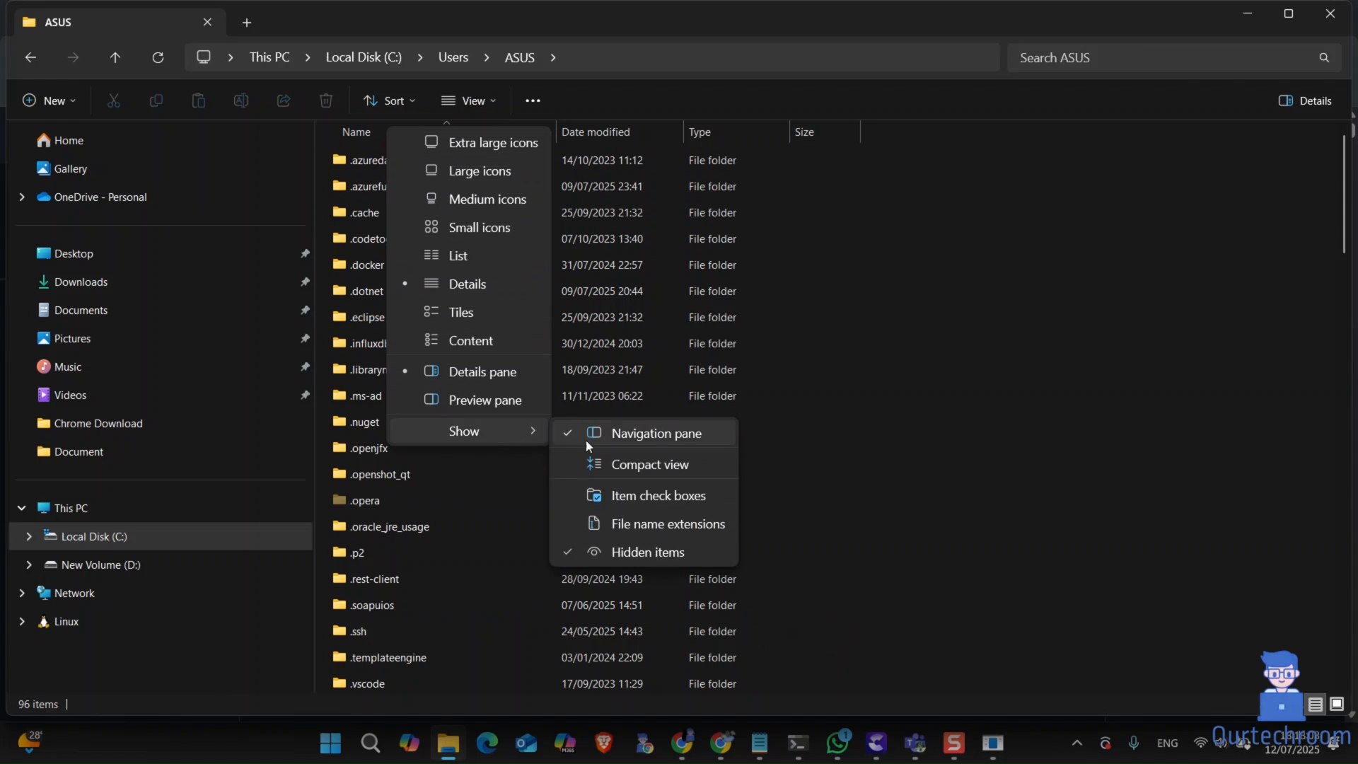
pyautogui.moveTo(570, 559)
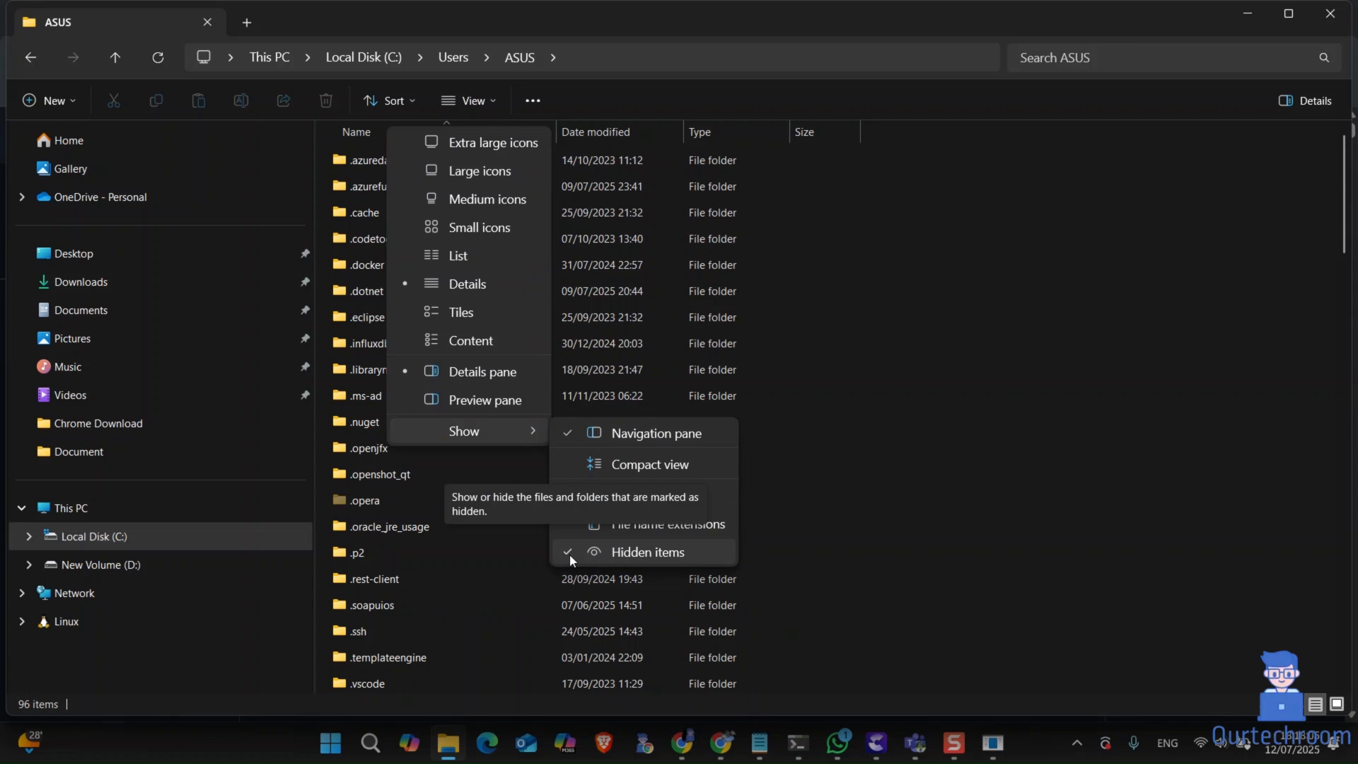
pyautogui.click(648, 552)
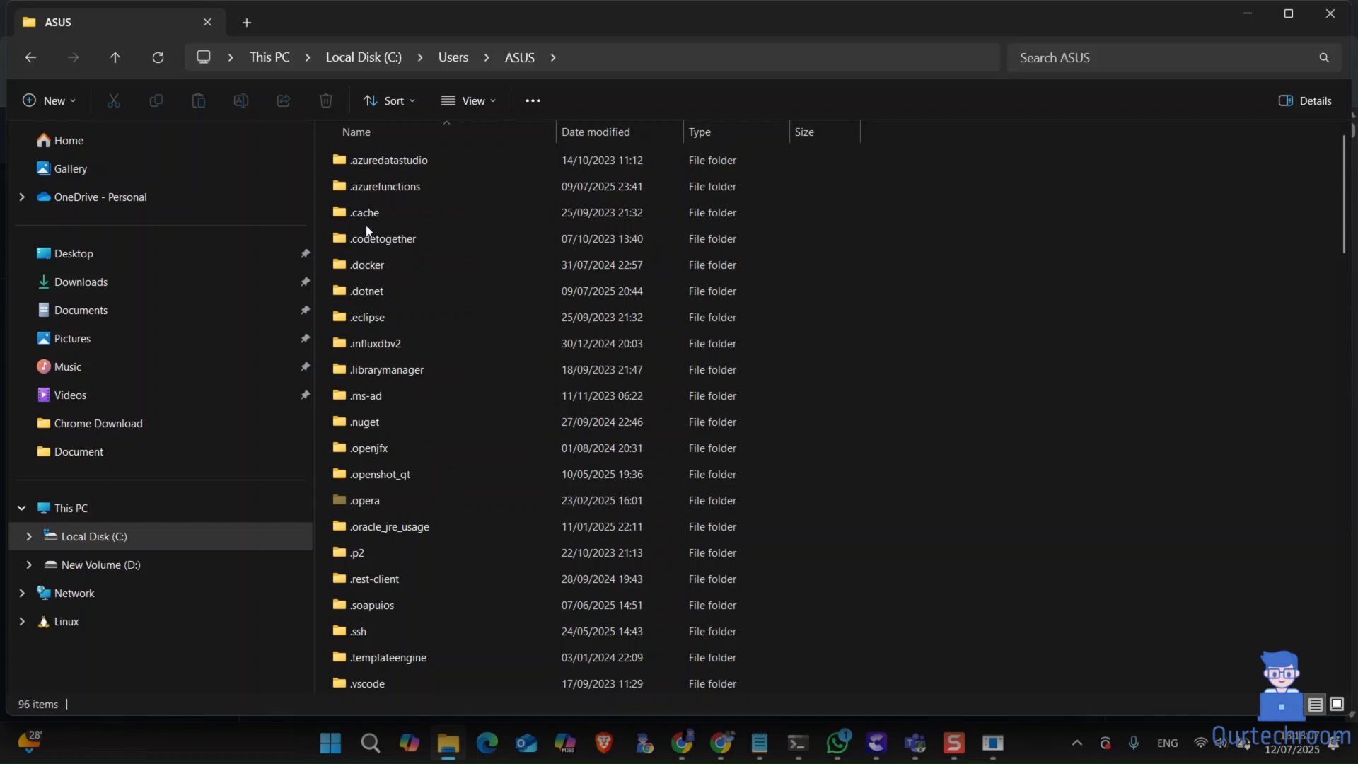
pyautogui.click(370, 183)
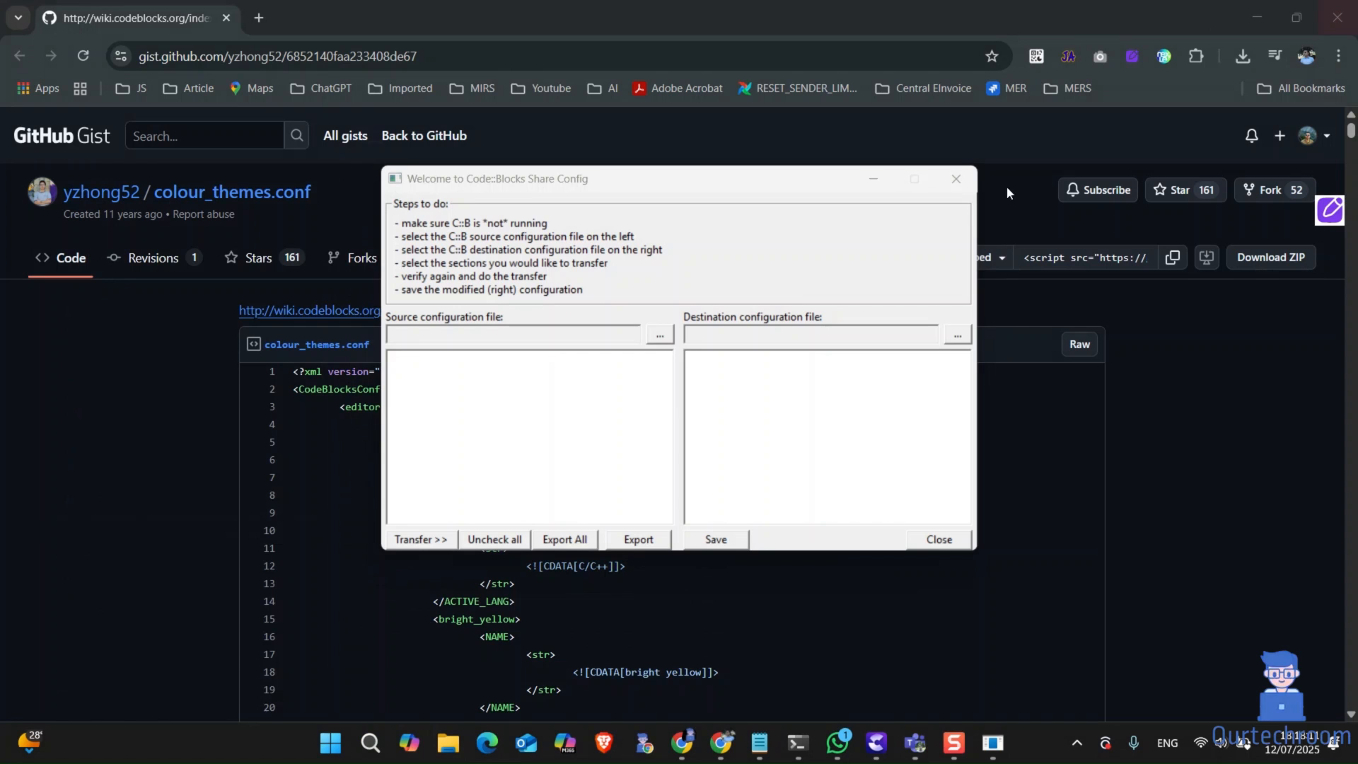
# Step: Choose the downloaded colour_themes.conf as the source configuration file
pyautogui.click(657, 335)
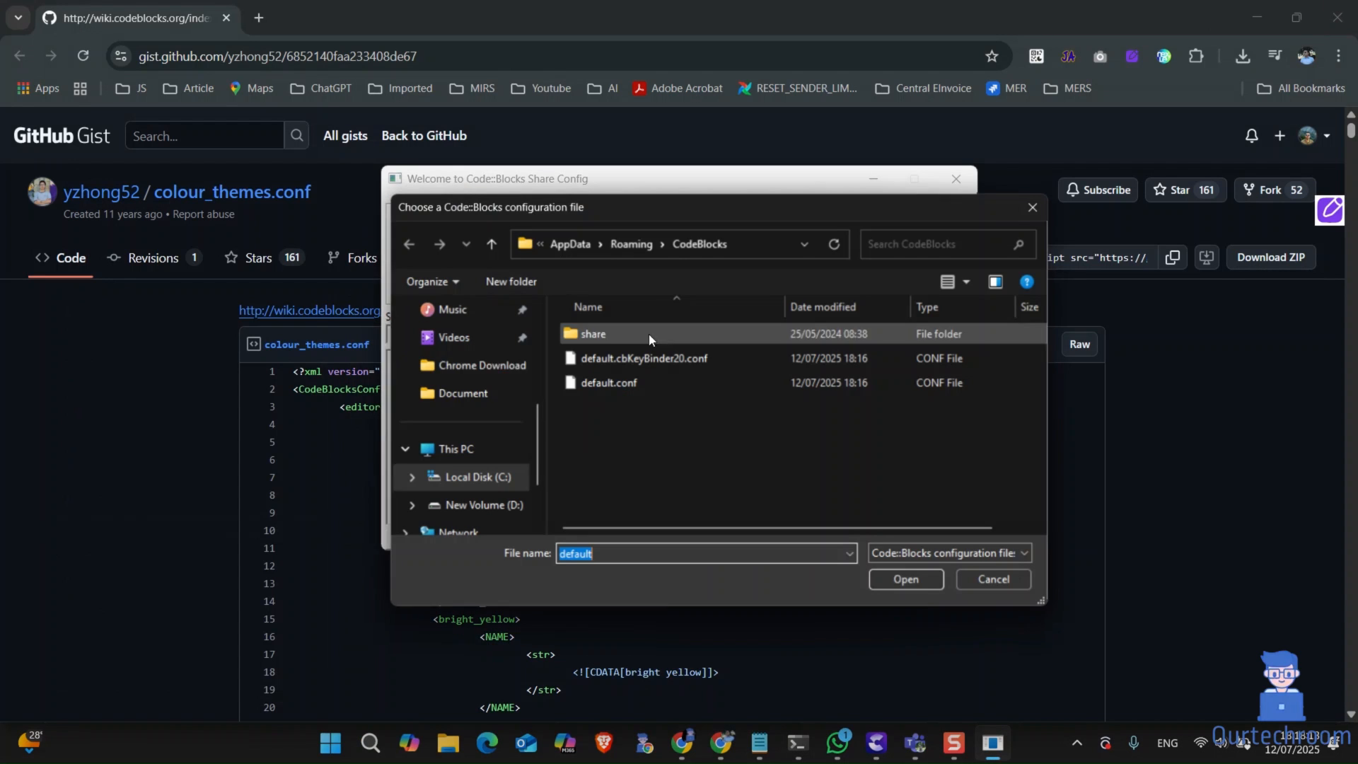
pyautogui.click(631, 244)
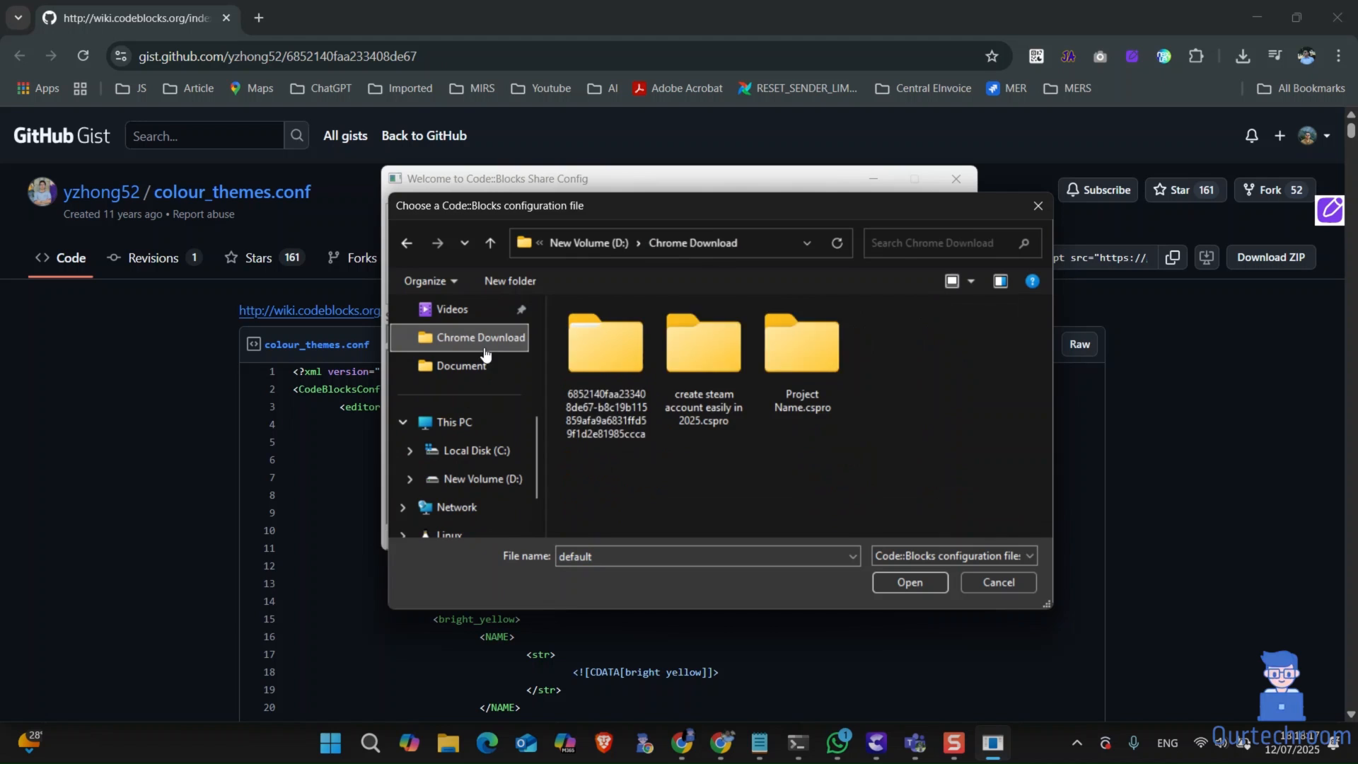
pyautogui.doubleClick(605, 342)
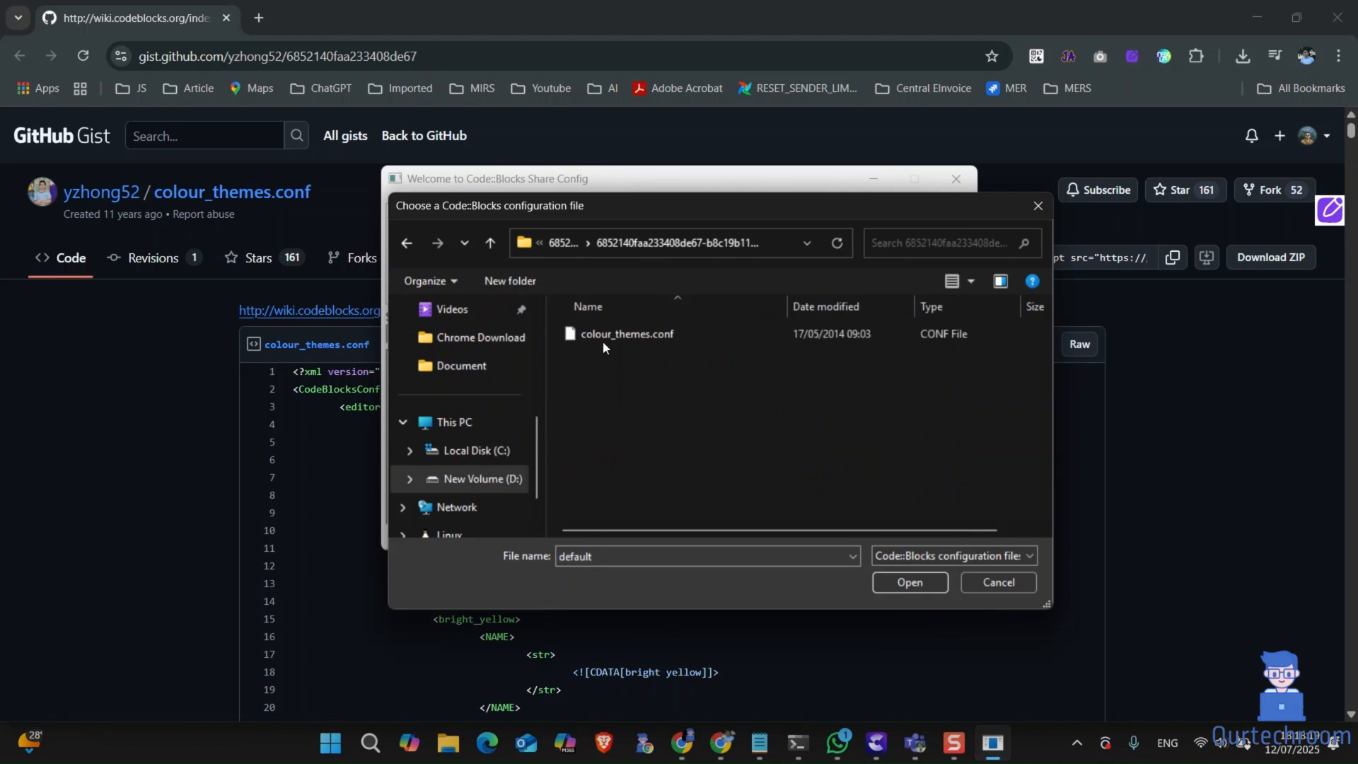
pyautogui.click(908, 582)
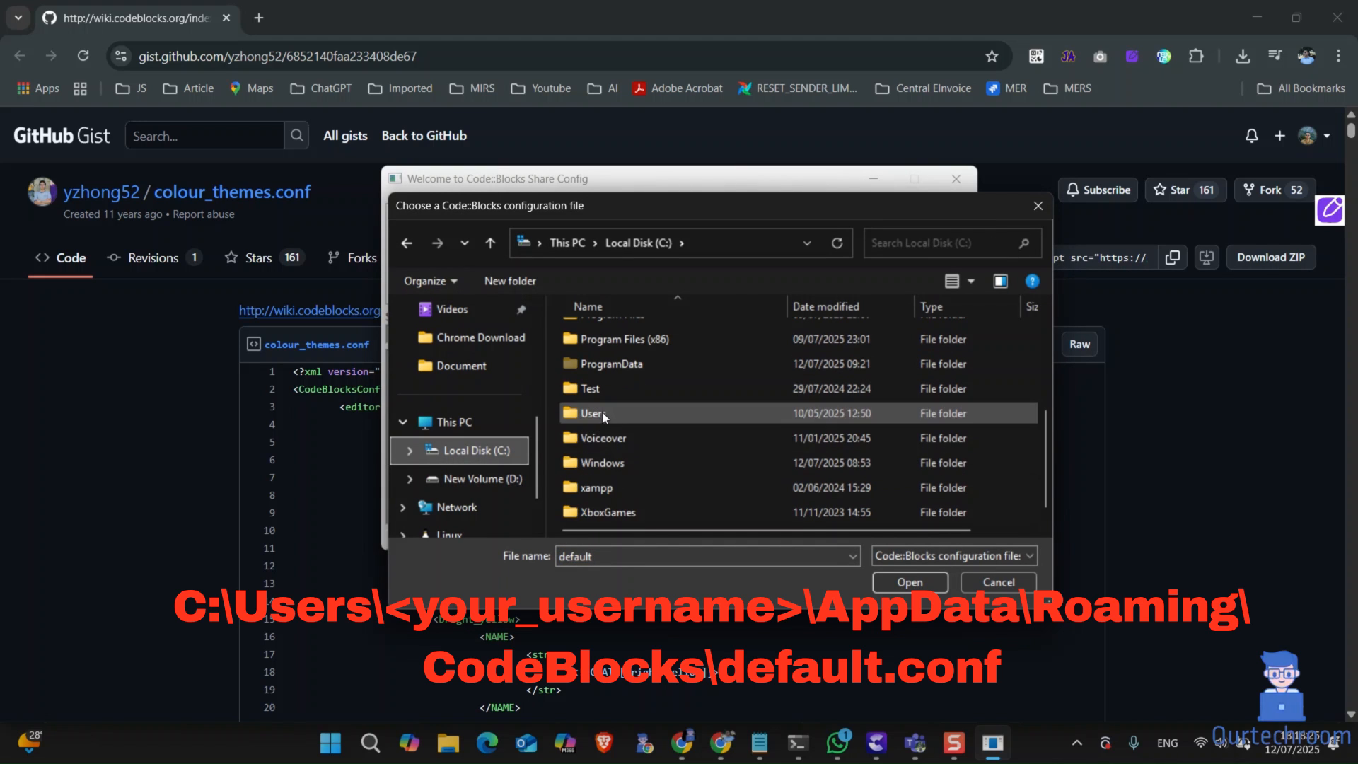
# Step: Pick default.conf from Users\ASUS\AppData\Roaming\CodeBlocks as the destination file
pyautogui.doubleClick(595, 414)
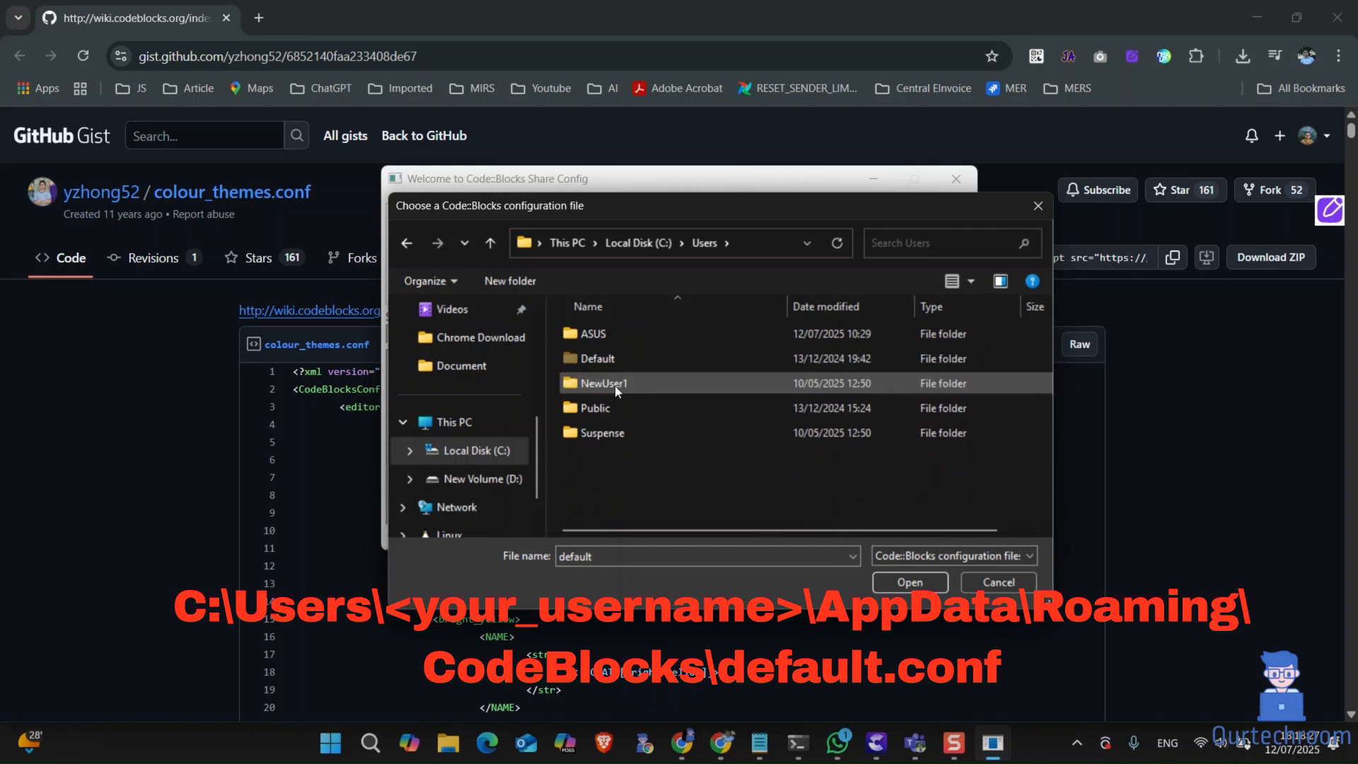
pyautogui.doubleClick(594, 333)
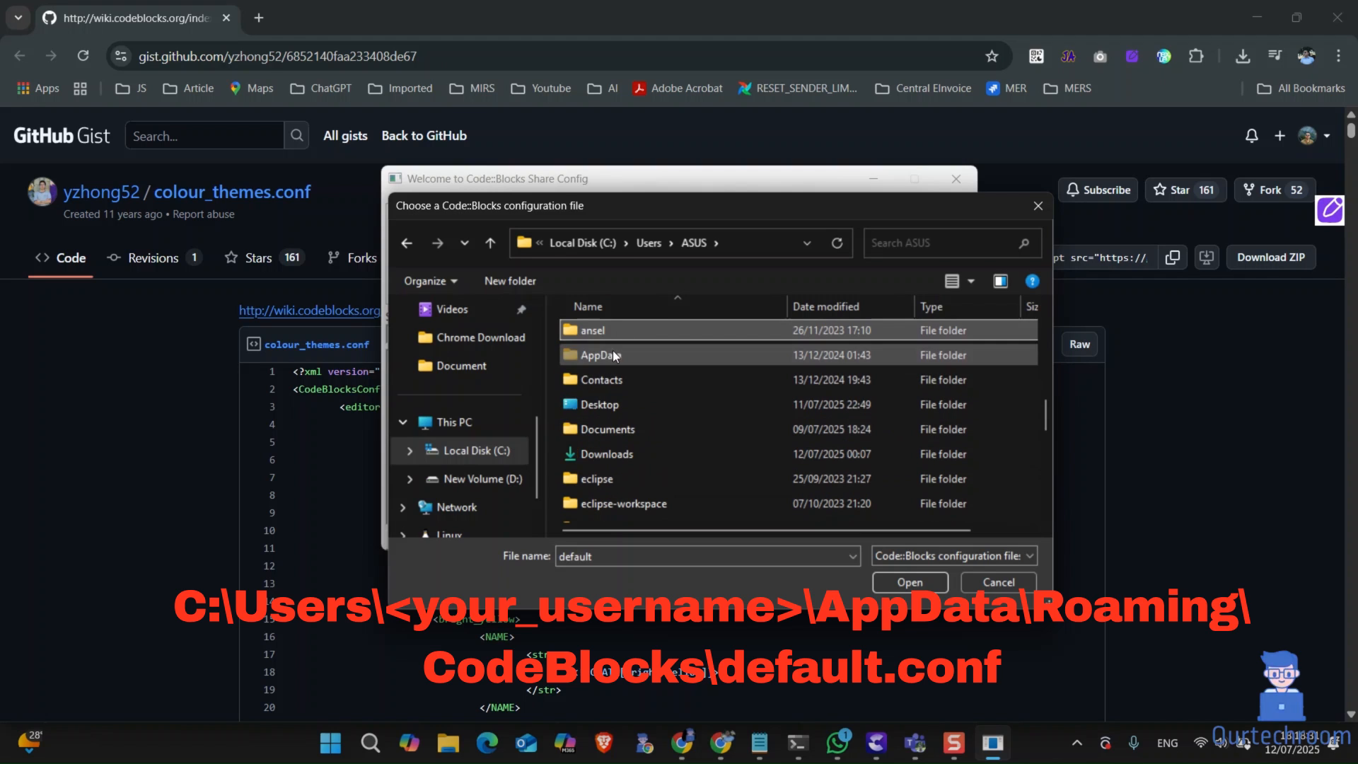
pyautogui.doubleClick(601, 354)
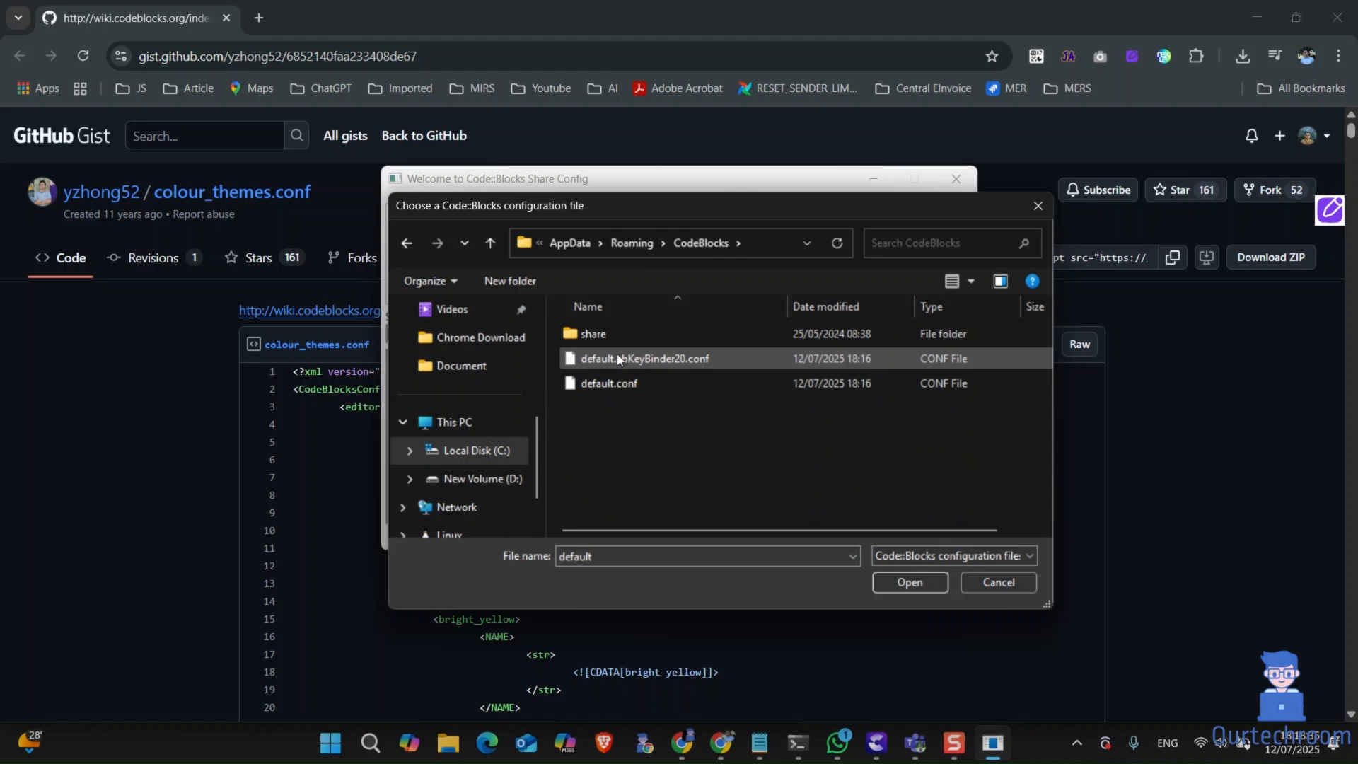
pyautogui.moveTo(608, 382)
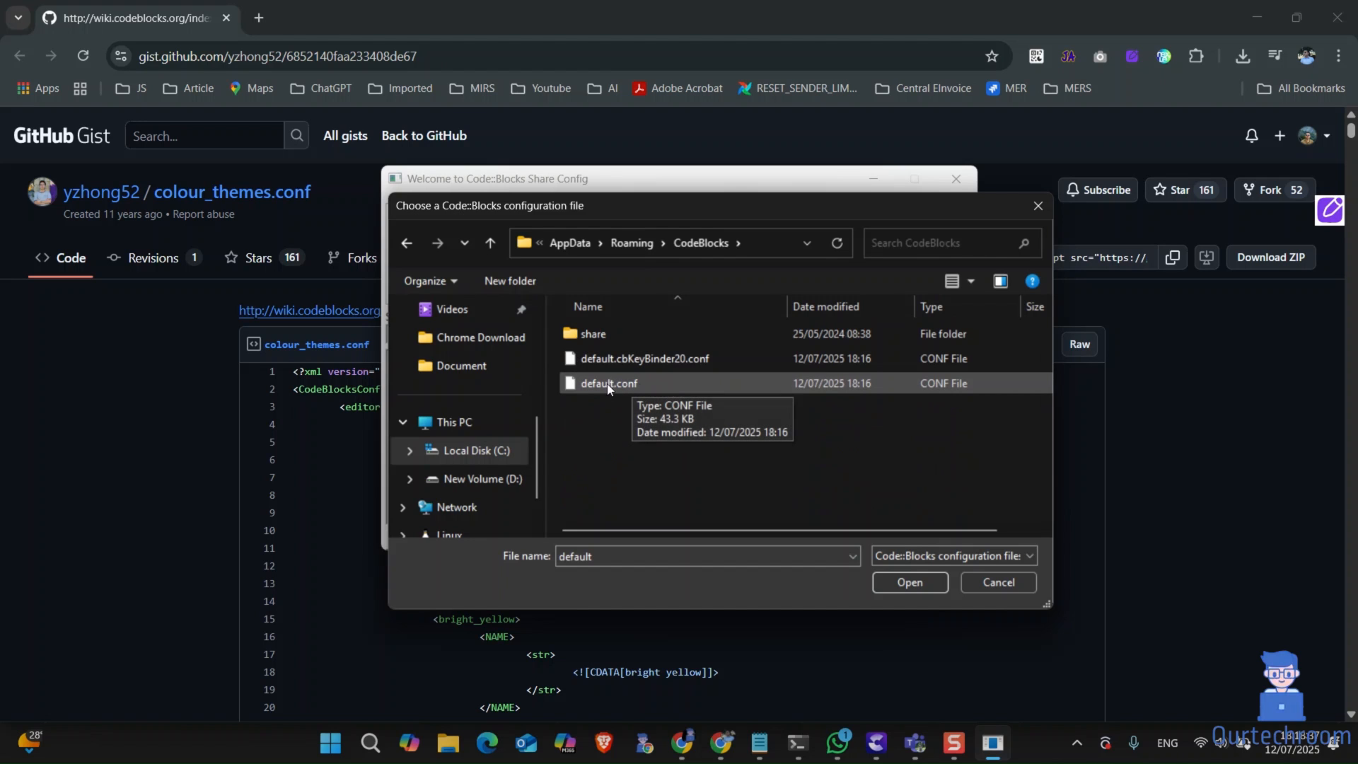
pyautogui.click(908, 581)
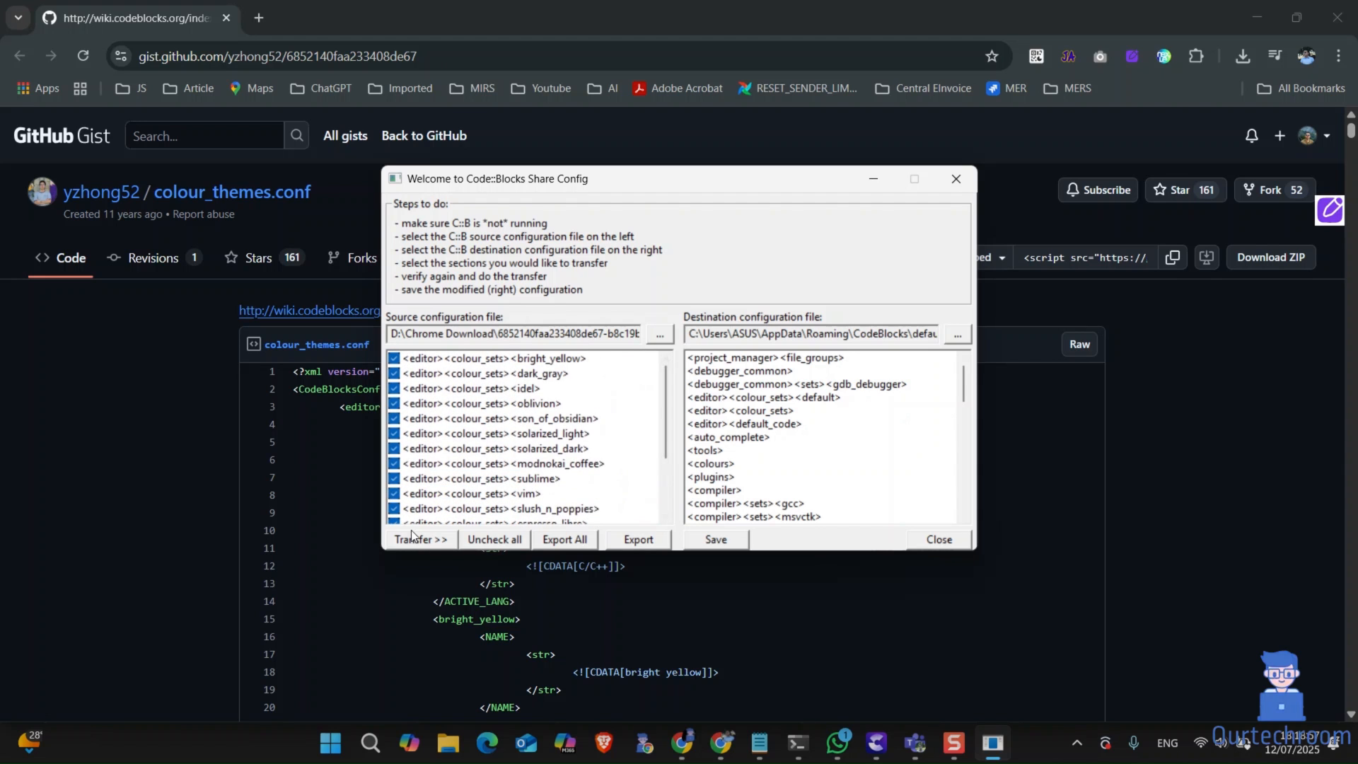
# Step: Transfer the checked colour sets into default.conf and save it, confirming both prompts
pyautogui.click(419, 539)
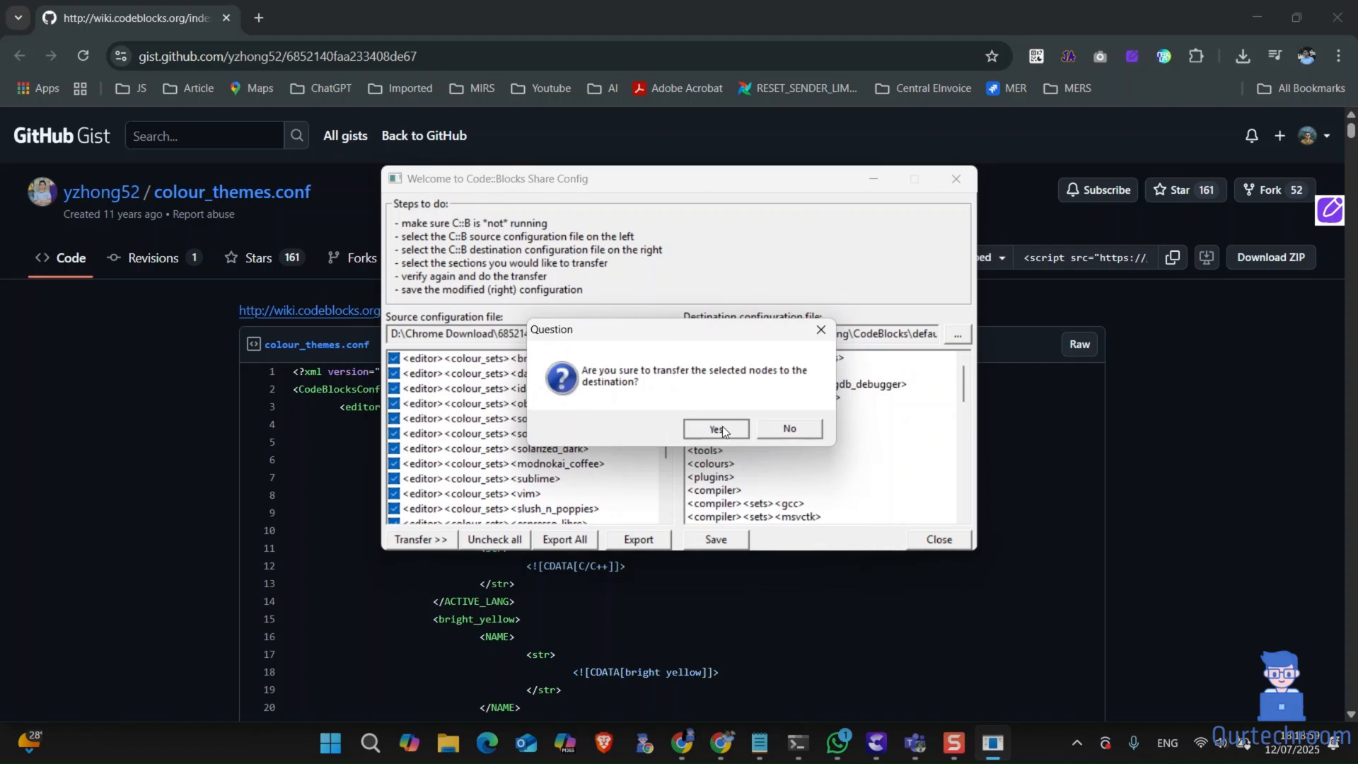
pyautogui.click(715, 428)
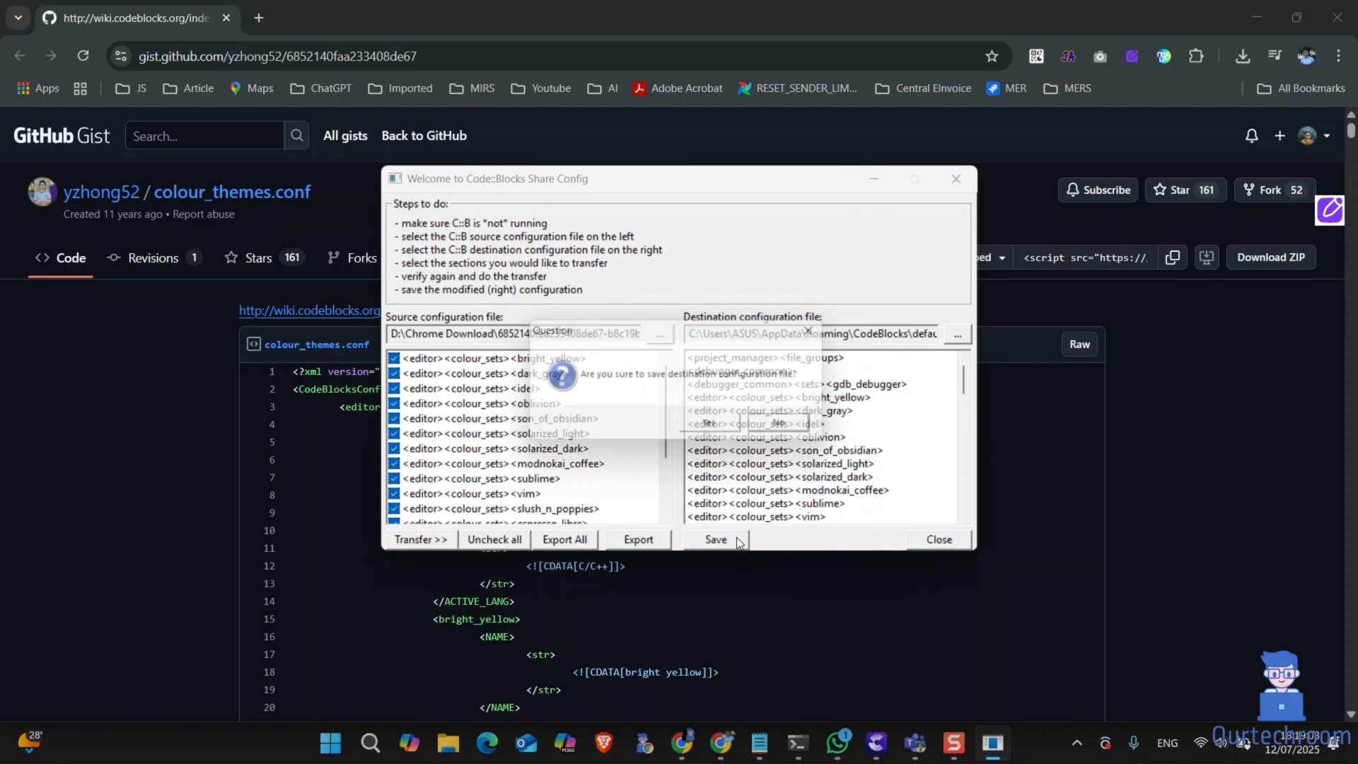
pyautogui.click(715, 539)
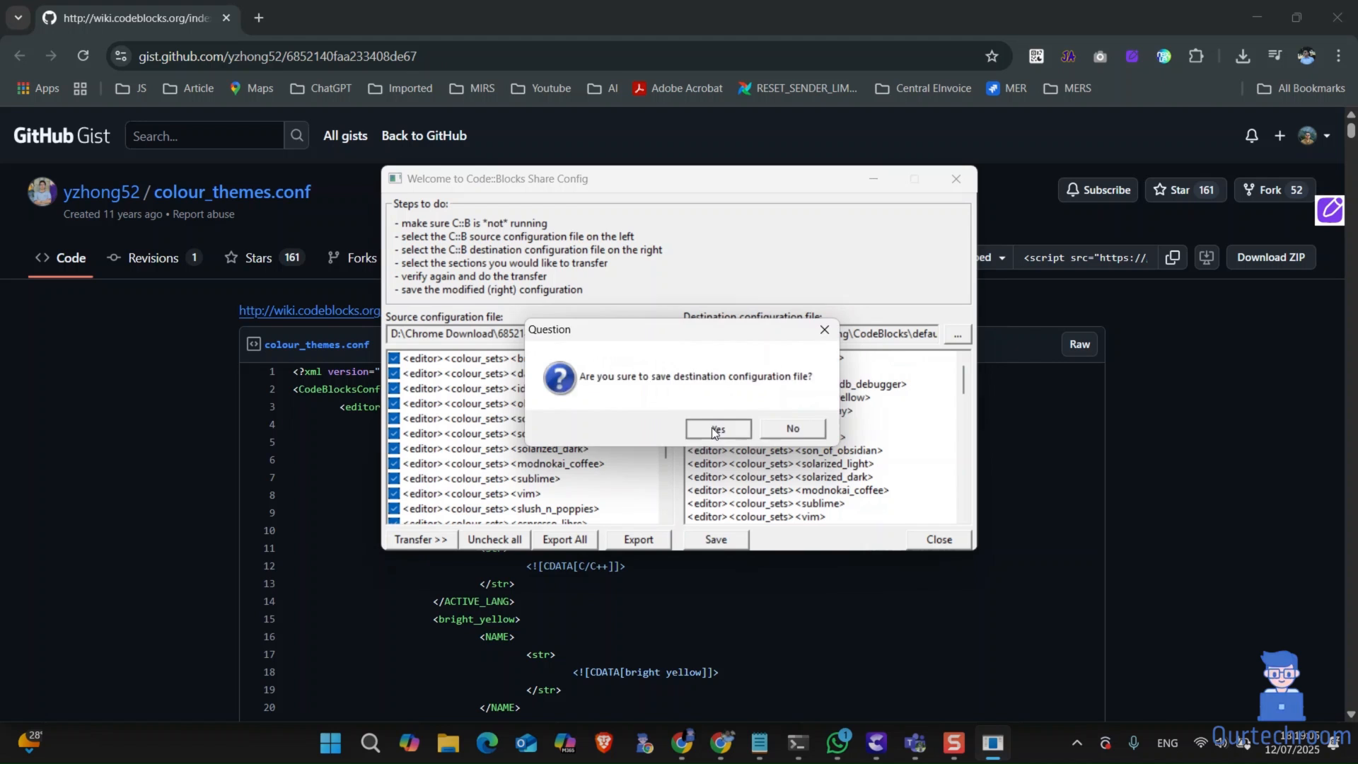
pyautogui.click(717, 428)
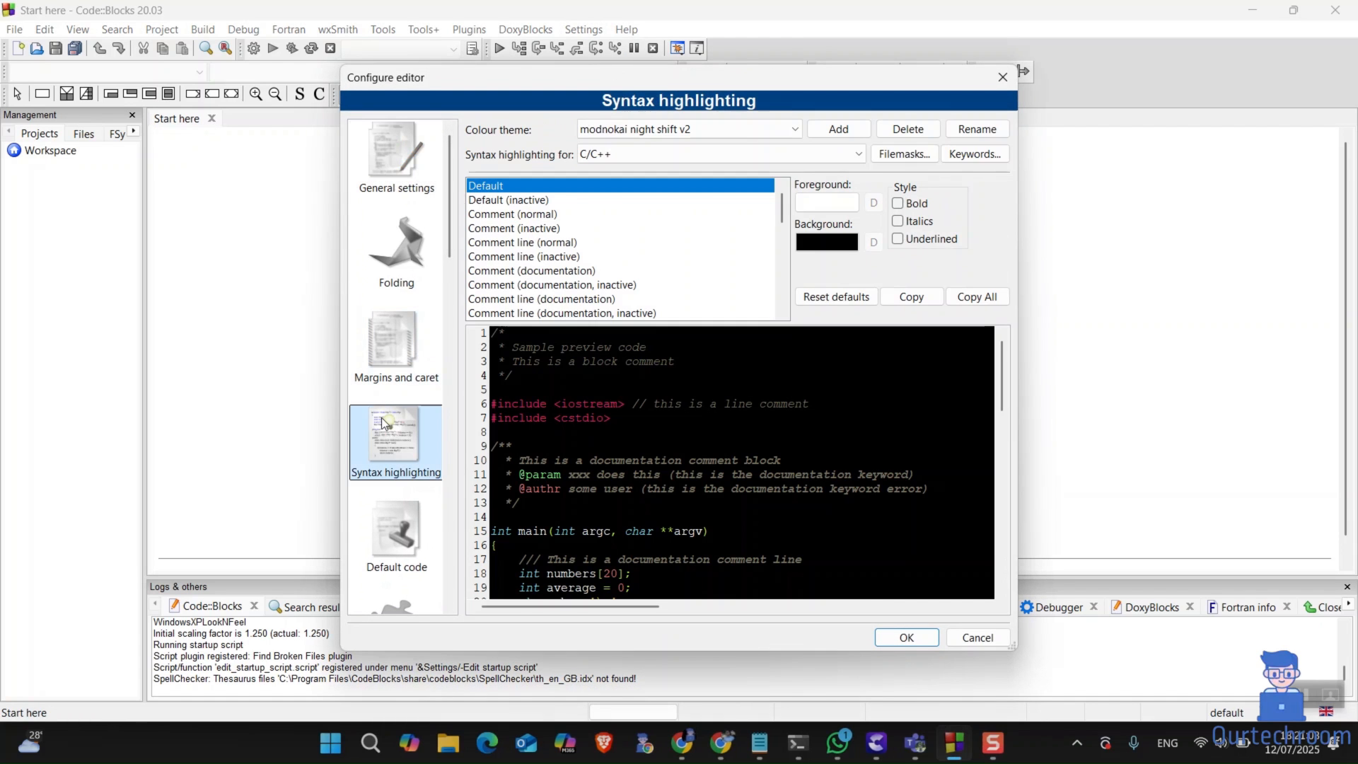
# Step: Select 'modnokai night shift v2' as the syntax highlighting colour theme and apply
pyautogui.click(688, 128)
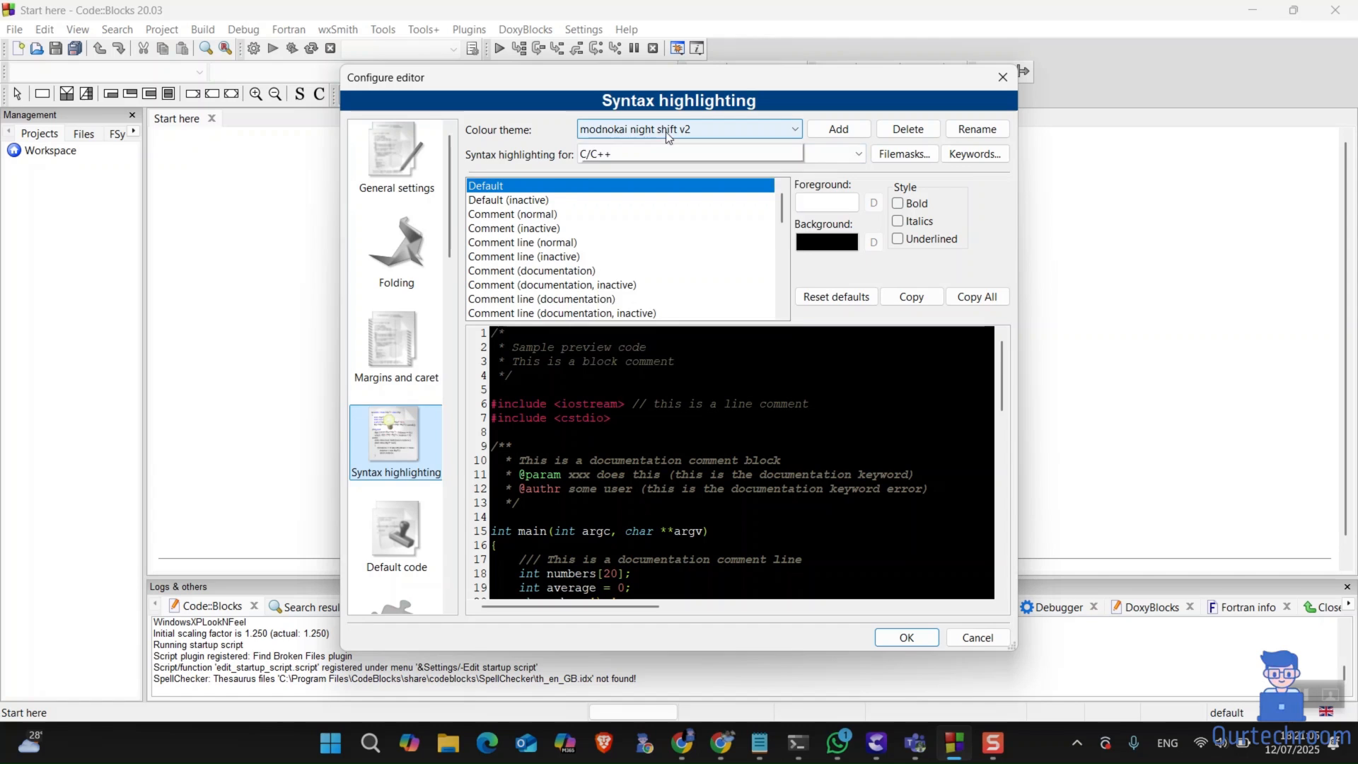
pyautogui.click(687, 128)
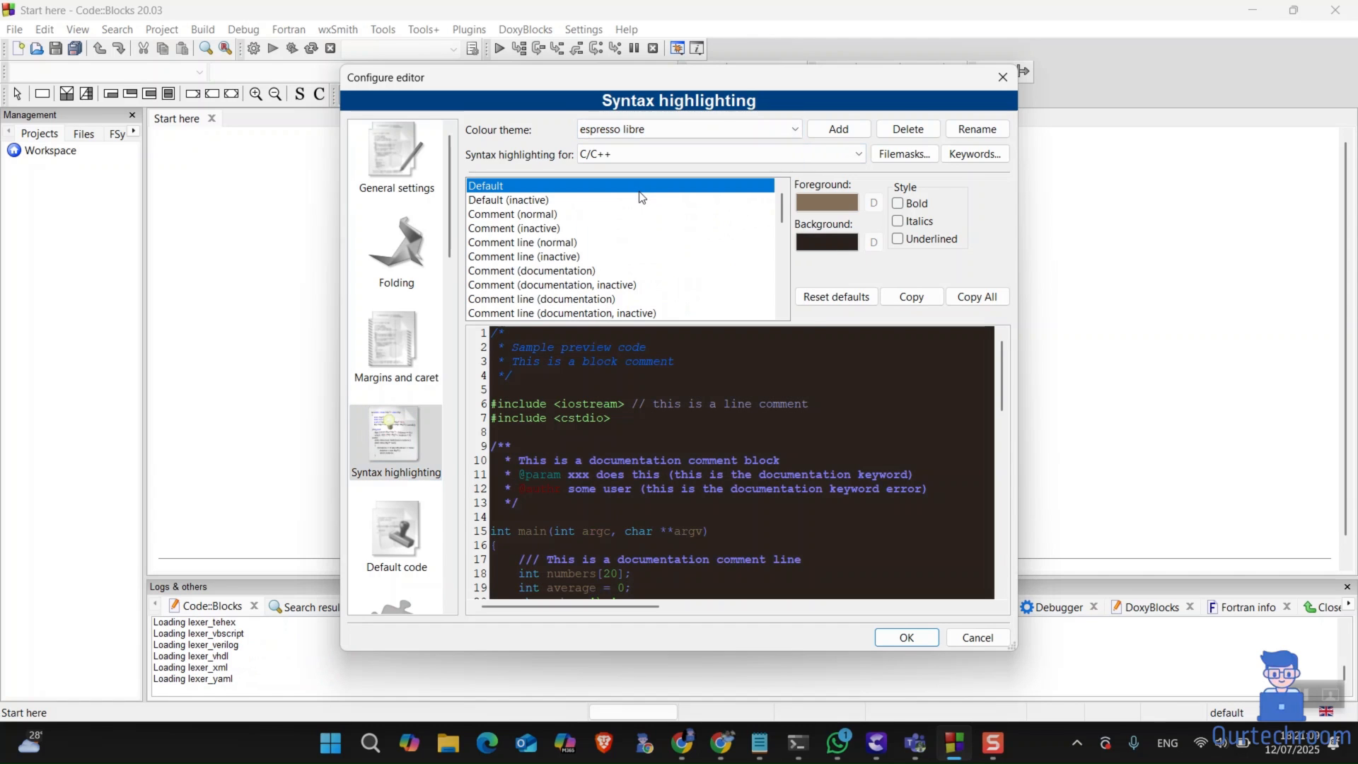
pyautogui.click(684, 128)
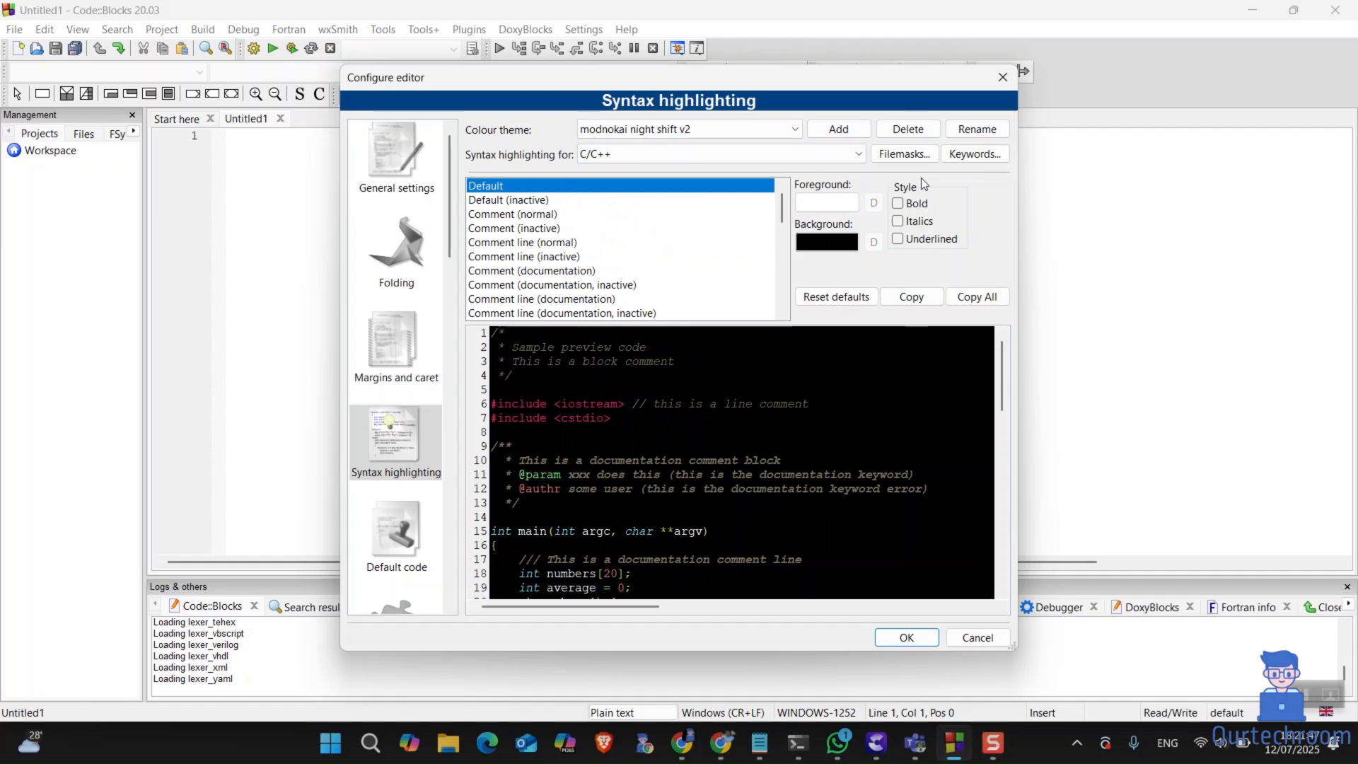
pyautogui.moveTo(560, 412)
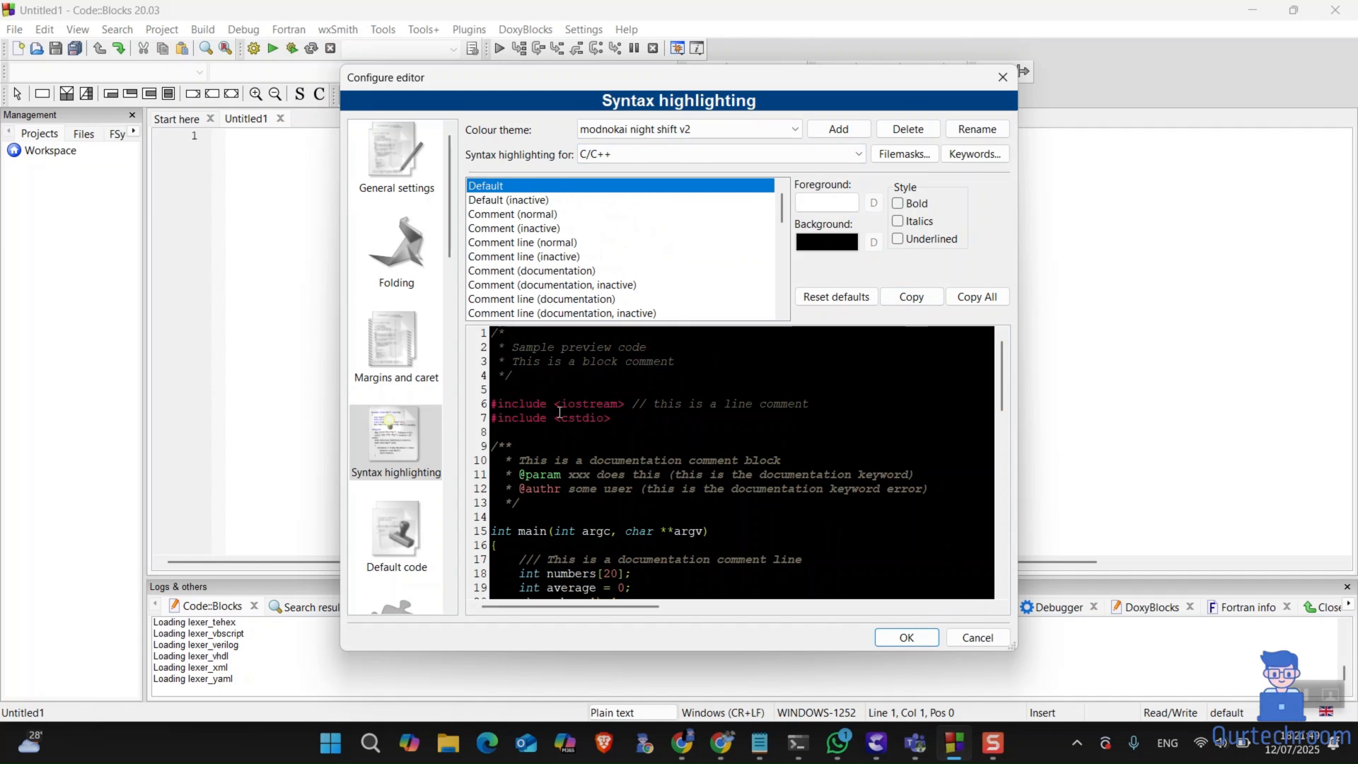
pyautogui.scroll(-3)
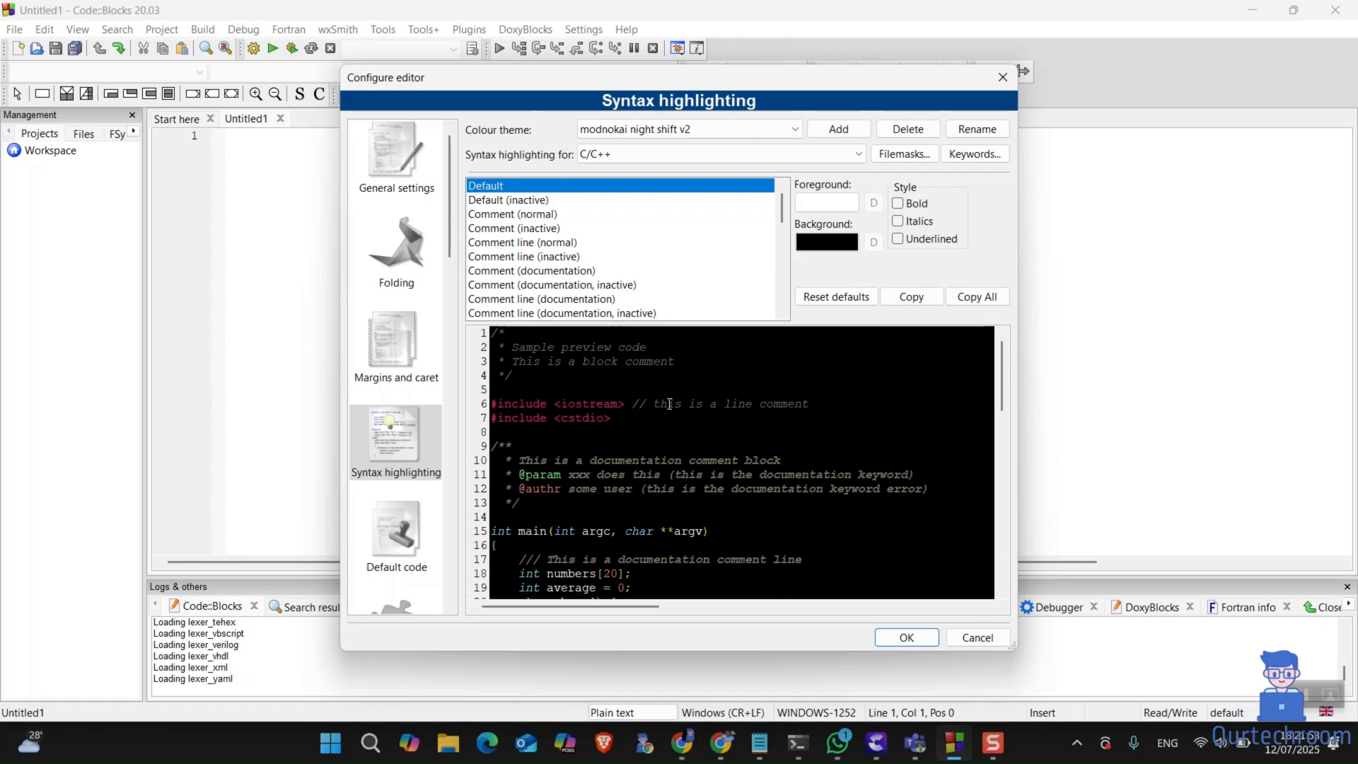
pyautogui.click(905, 637)
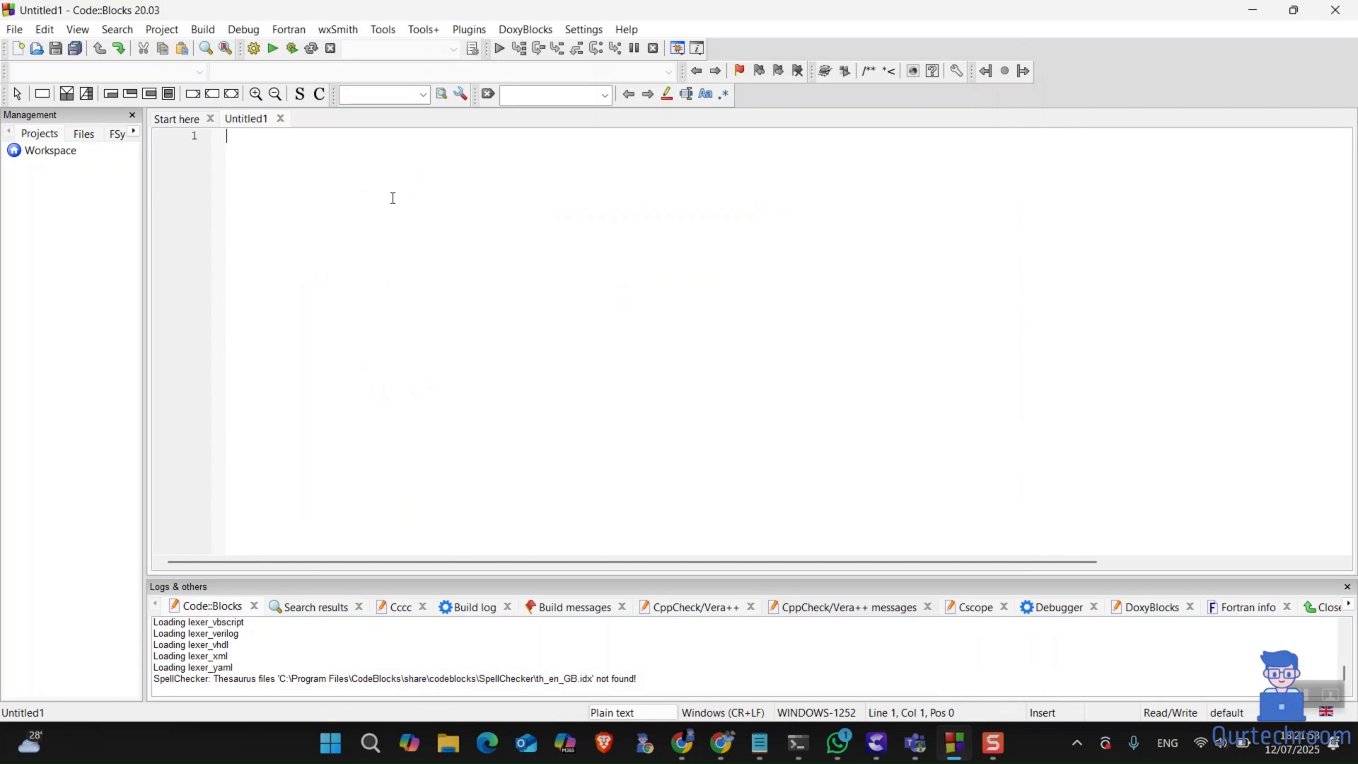
# Step: Create a new class named 'test' via File > New > Class and dismiss the notice
pyautogui.click(14, 28)
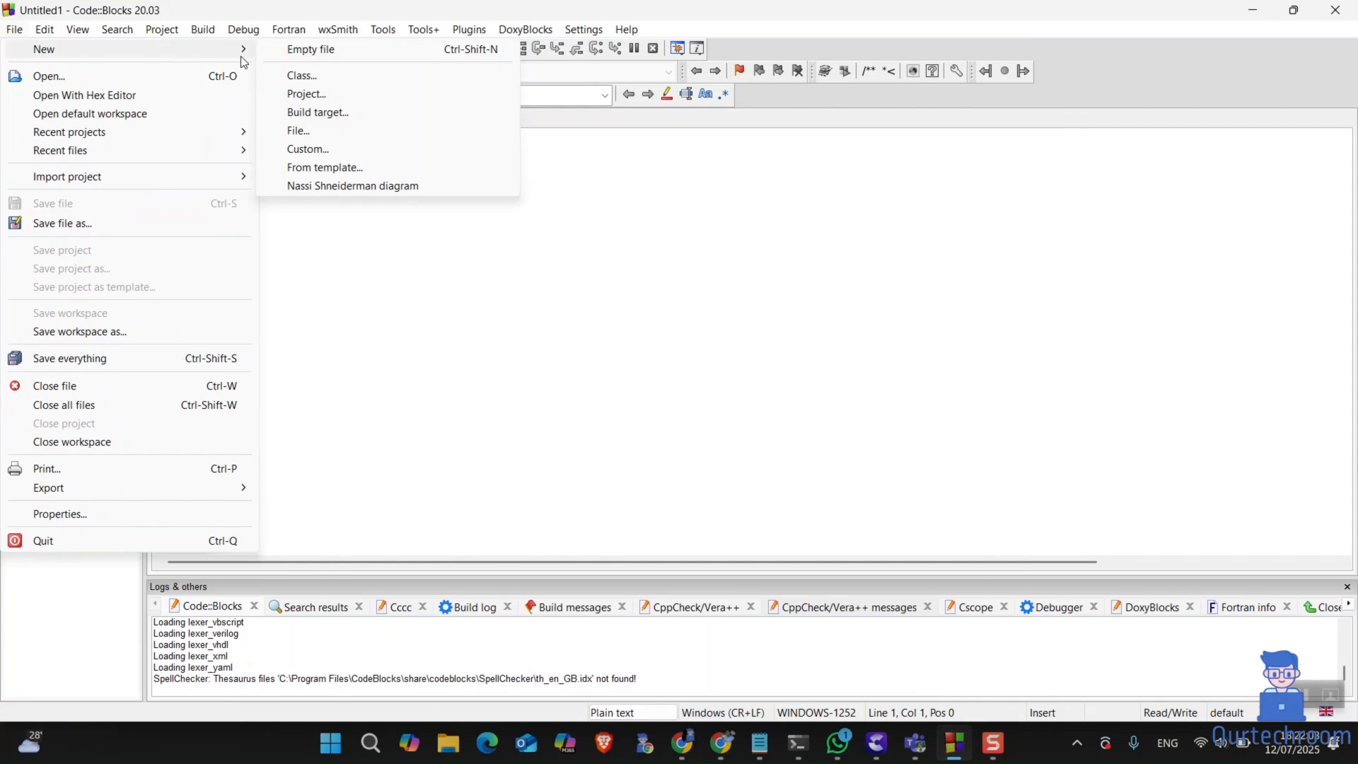
pyautogui.click(301, 76)
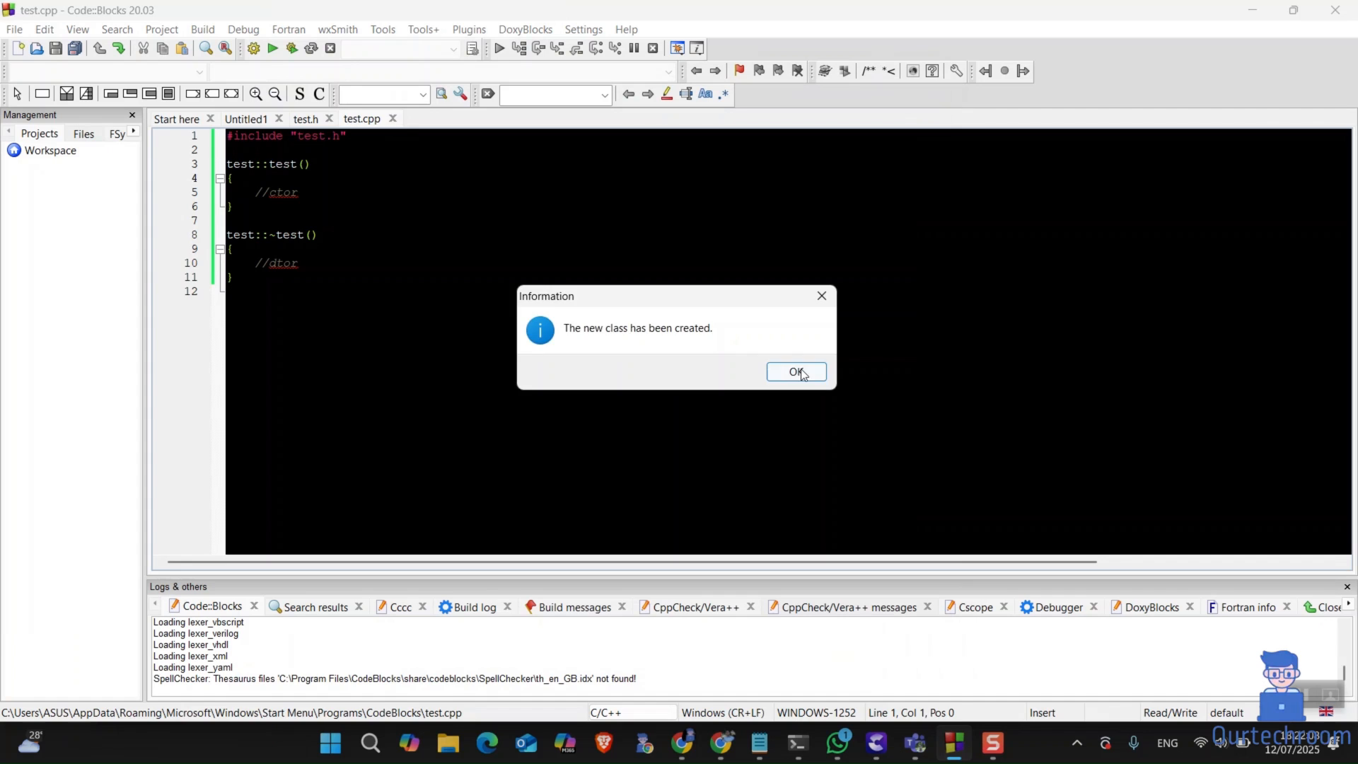
pyautogui.click(795, 371)
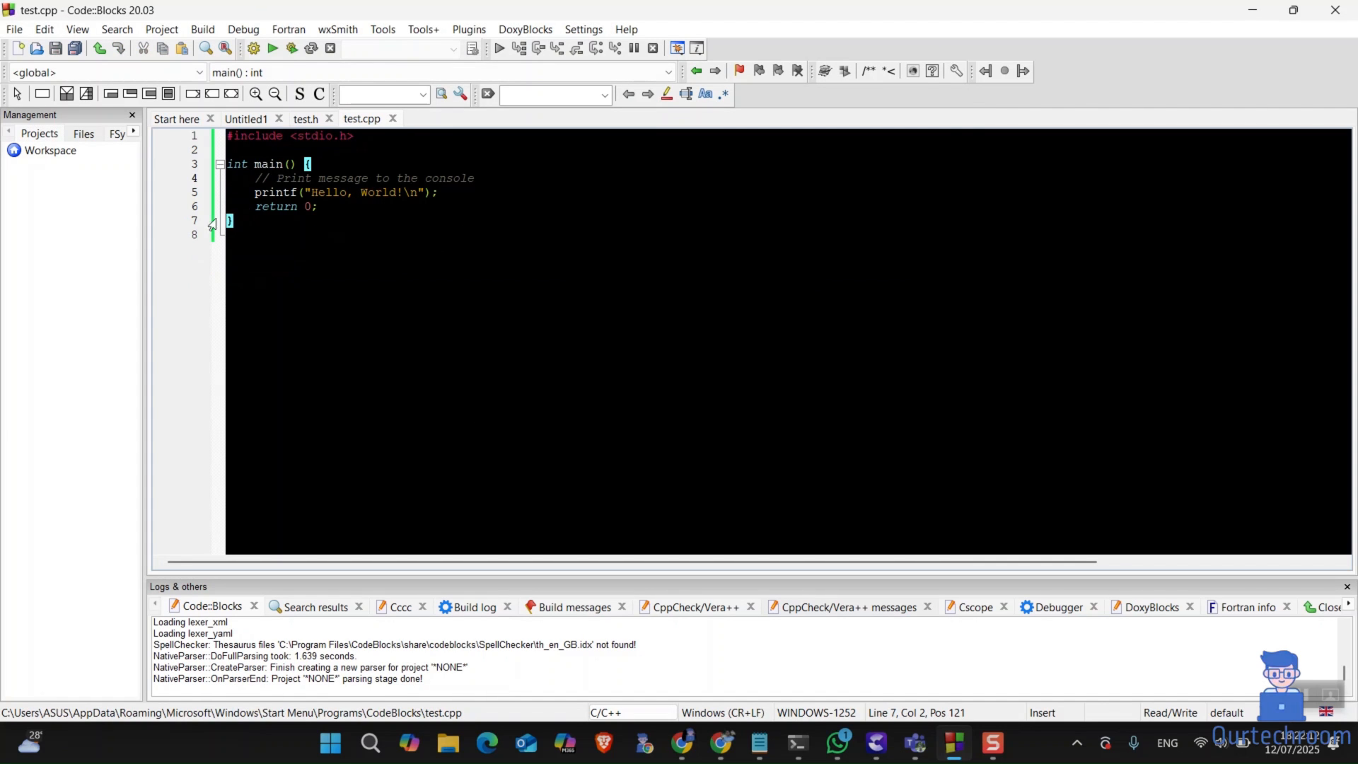
pyautogui.moveTo(1069, 433)
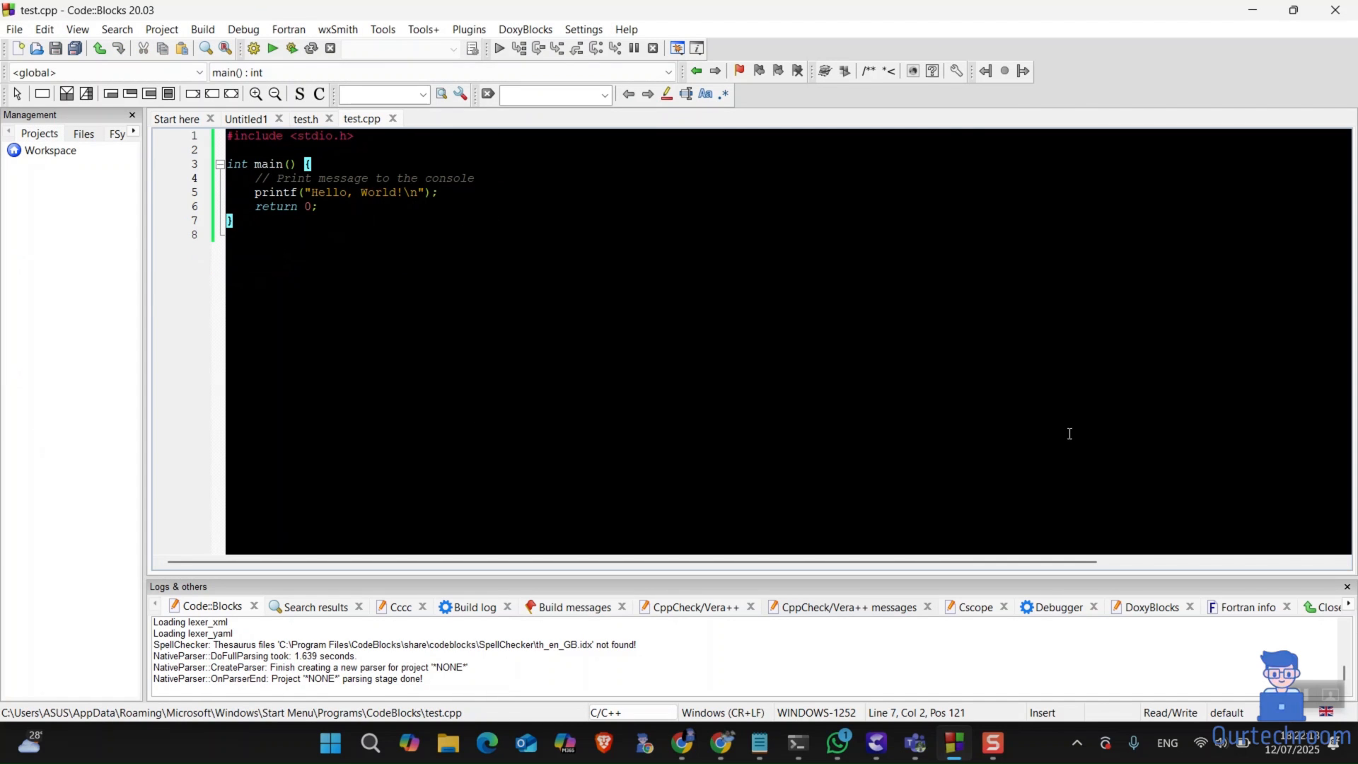